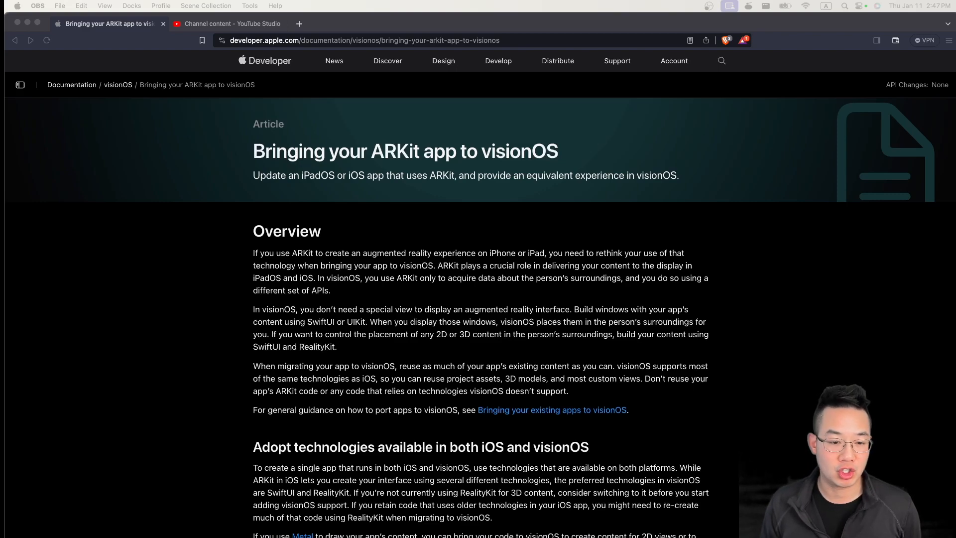
mouse_move(762, 473)
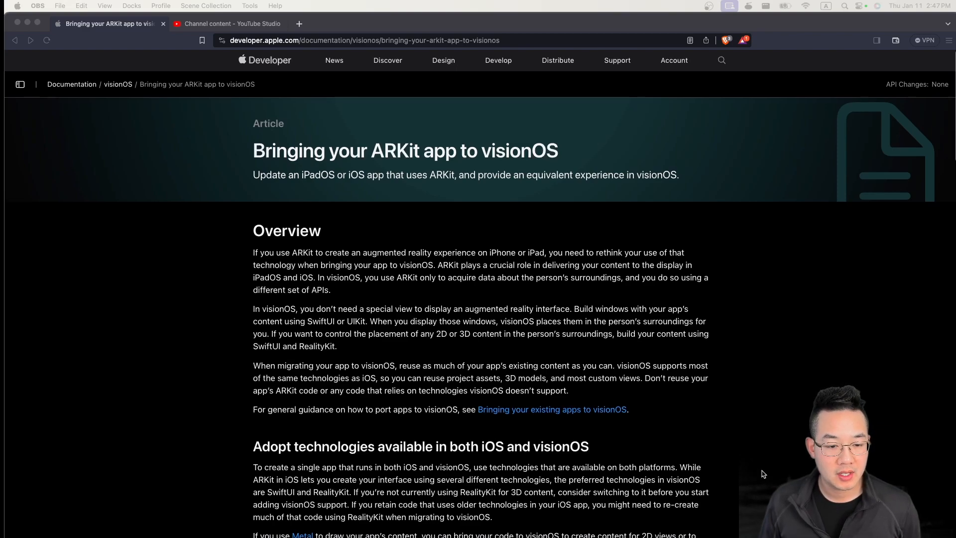
Highlight the Overview's opening sentences on rethinking ARKit use, its crucial role and the different set of APIs.
scroll("down", 3)
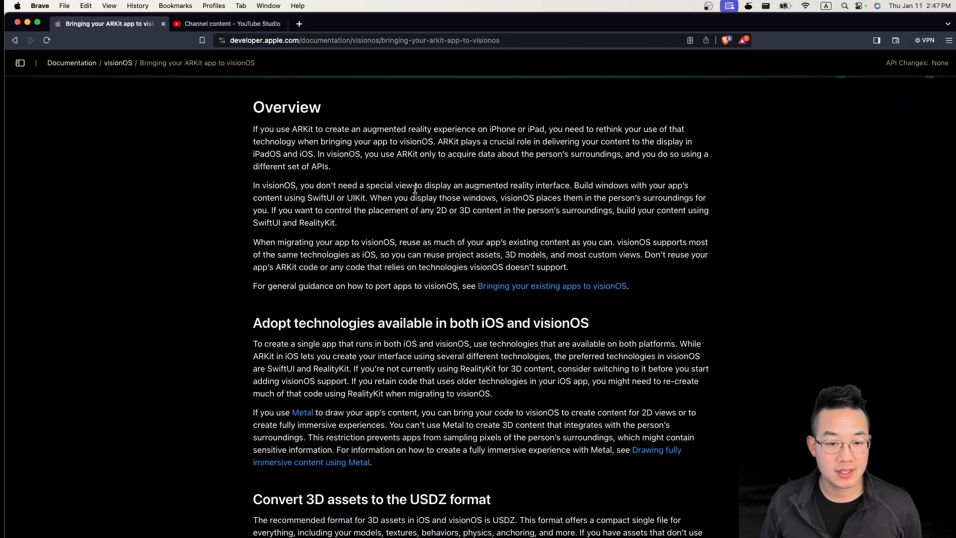
mouse_move(480, 130)
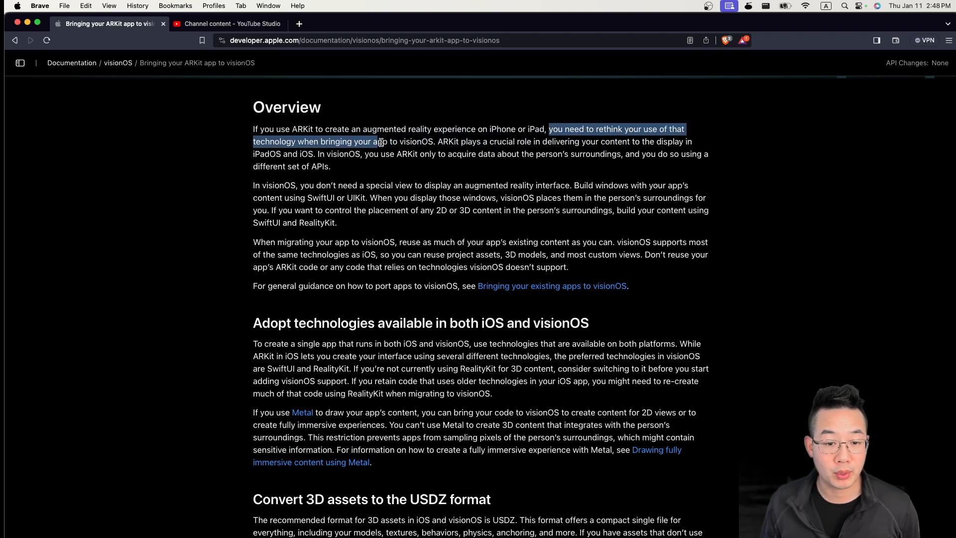
left_click(433, 141)
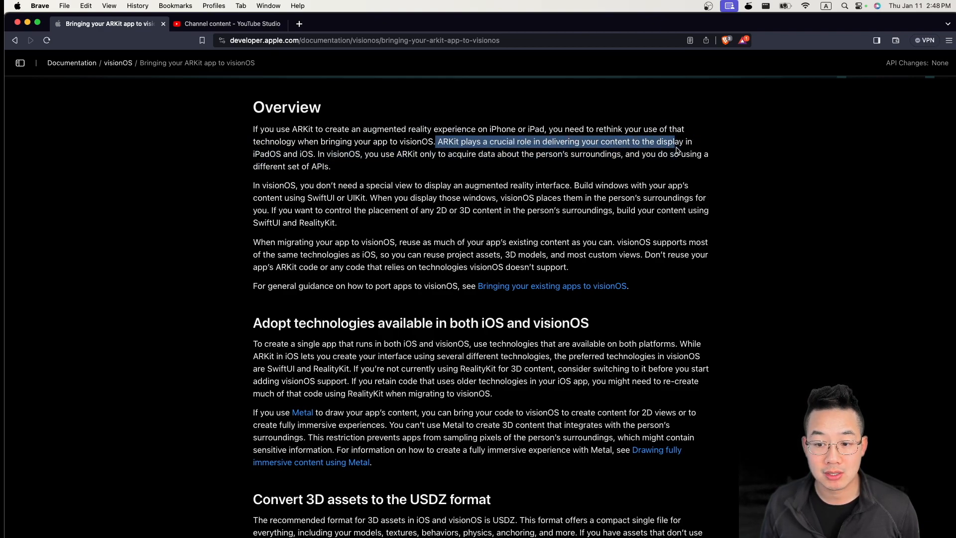
left_click(314, 153)
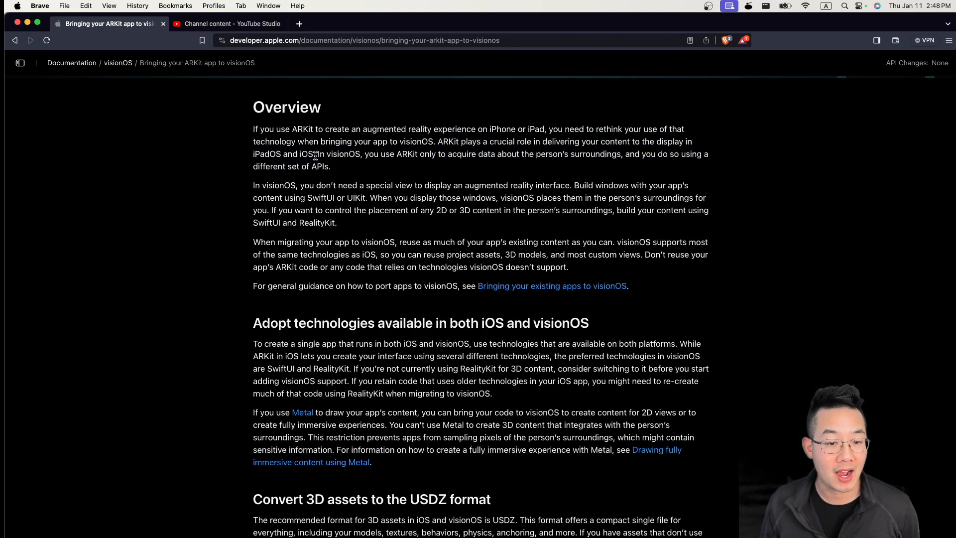
left_click_drag(316, 153, 416, 154)
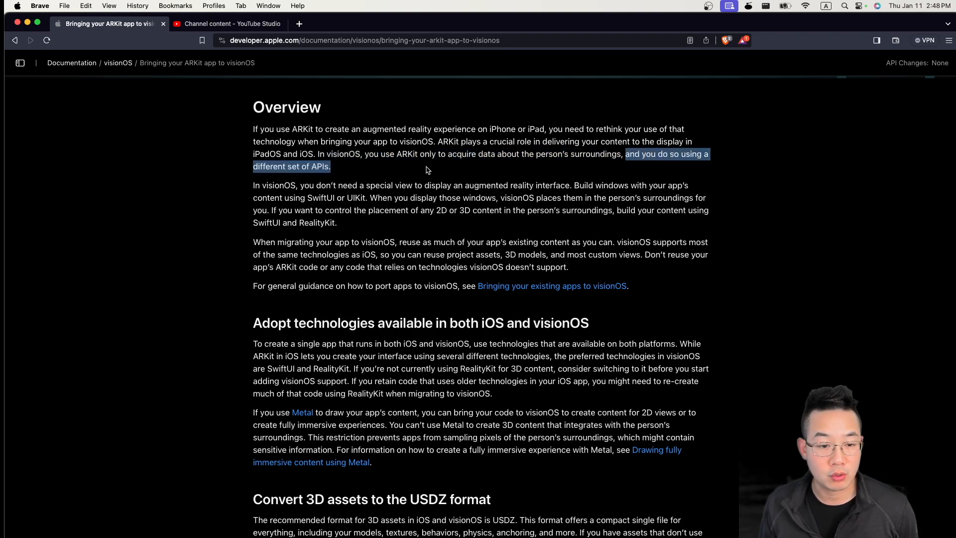
double_click(272, 185)
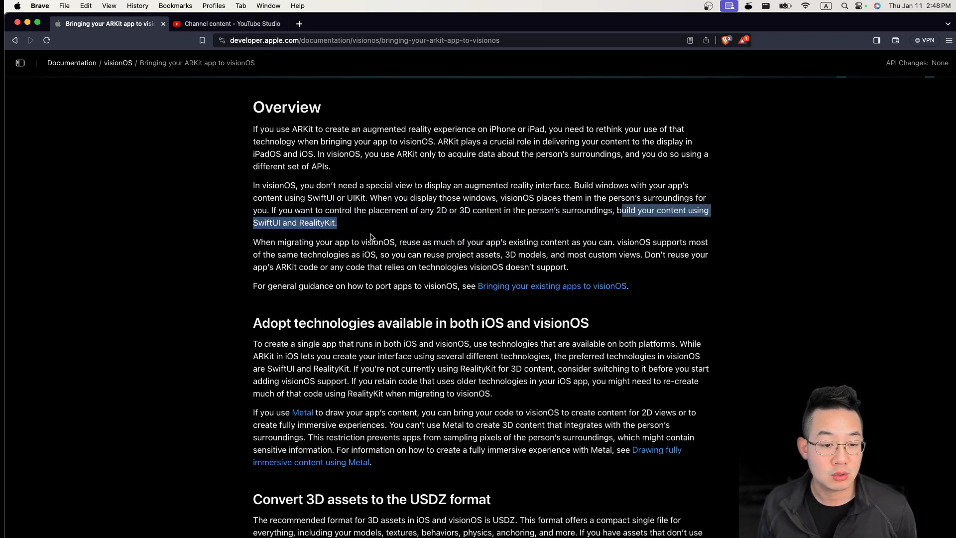
Highlight the guidance on building with SwiftUI and RealityKit, reusing existing content, and the warning against reusing ARKit code.
left_click(259, 241)
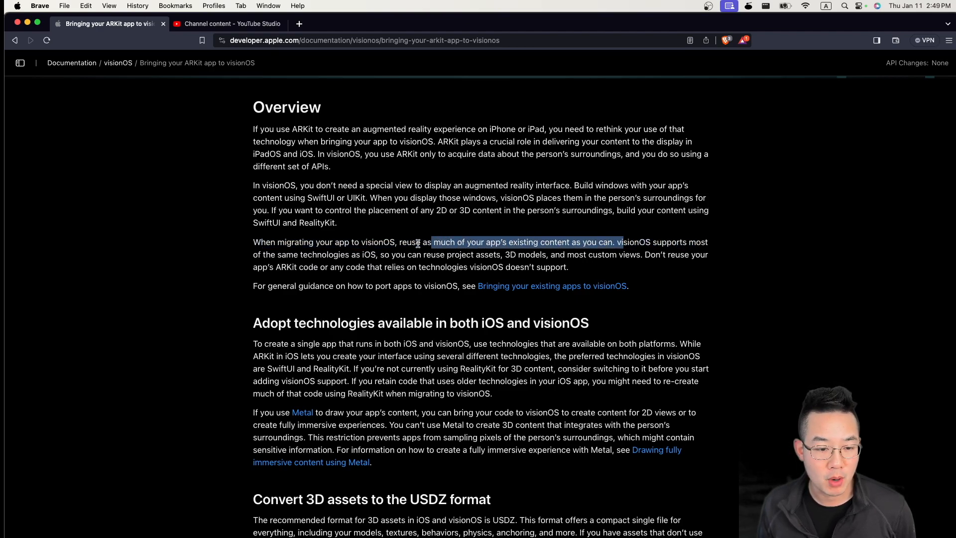
left_click(380, 254)
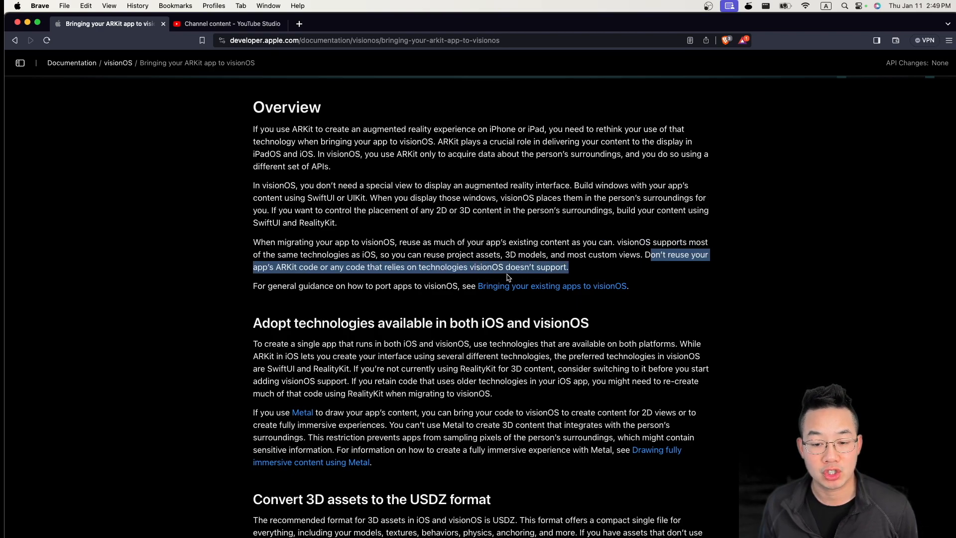
left_click(298, 280)
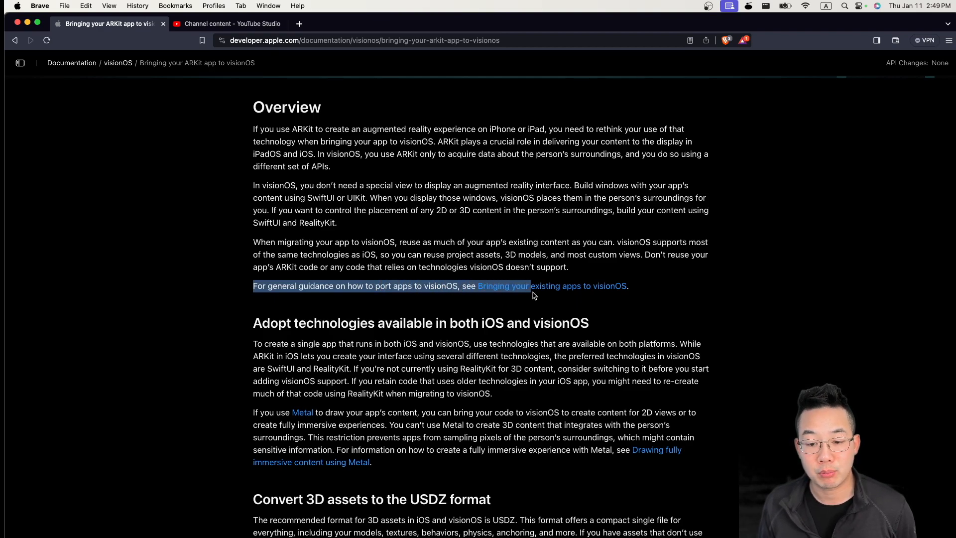
Highlight the 'Adopt technologies' heading, the ARKit interface technologies sentence and the sensitive-information phrase.
scroll("down", 3)
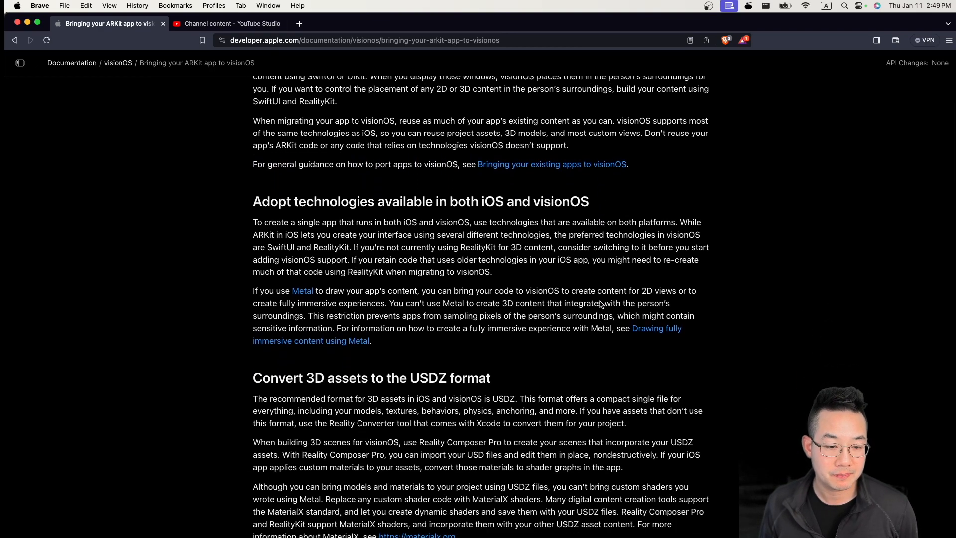
scroll("down", 3)
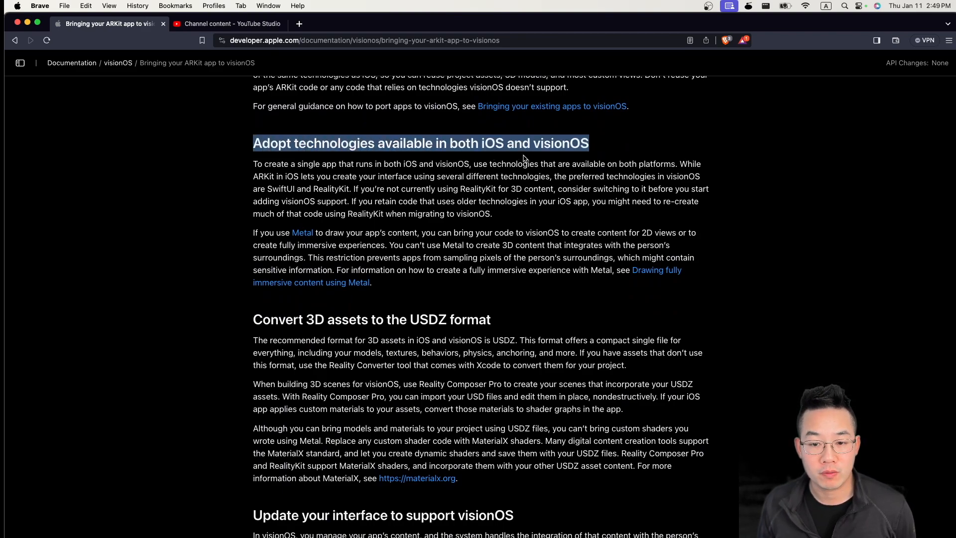
left_click(257, 163)
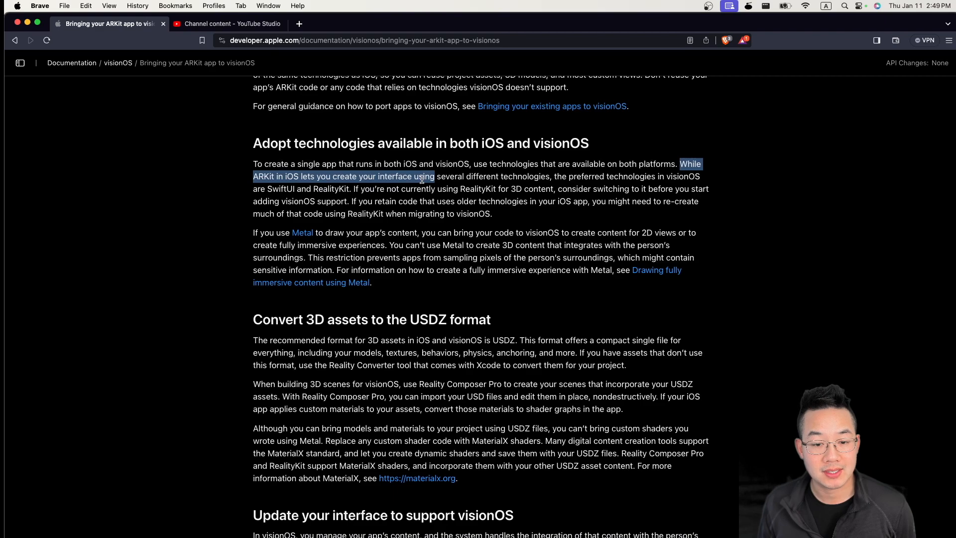
left_click(559, 180)
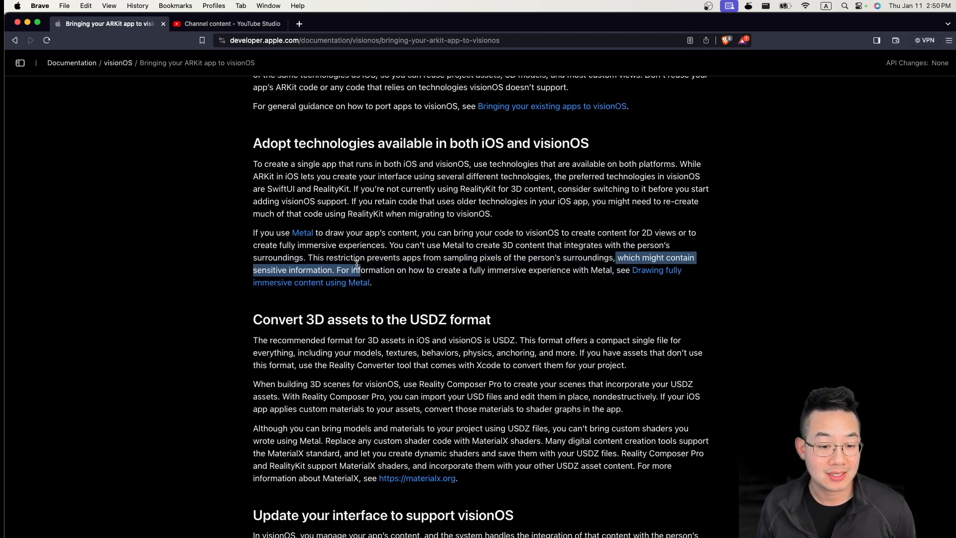
left_click(404, 278)
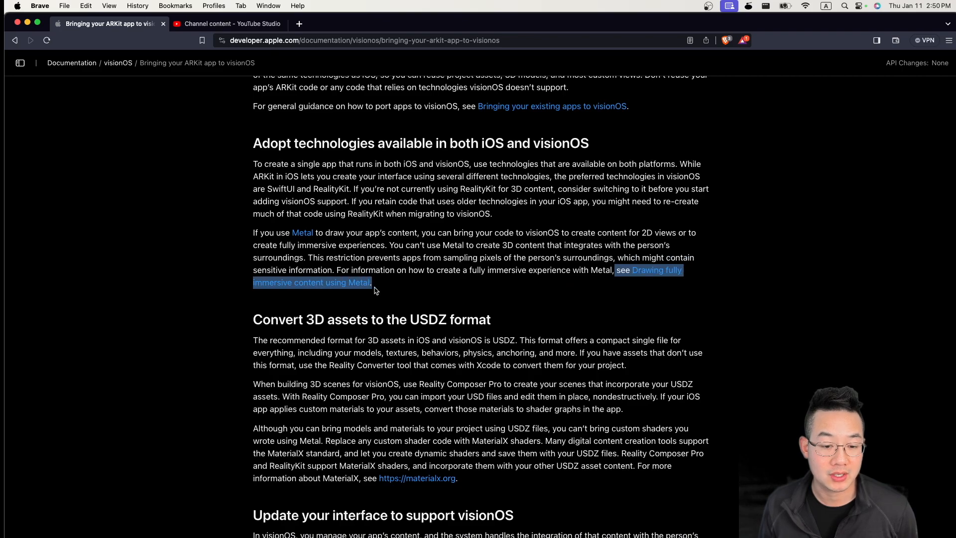
Highlight the sentences on converting assets with Reality Converter and replacing custom shader code with shader graphs.
scroll("down", 3)
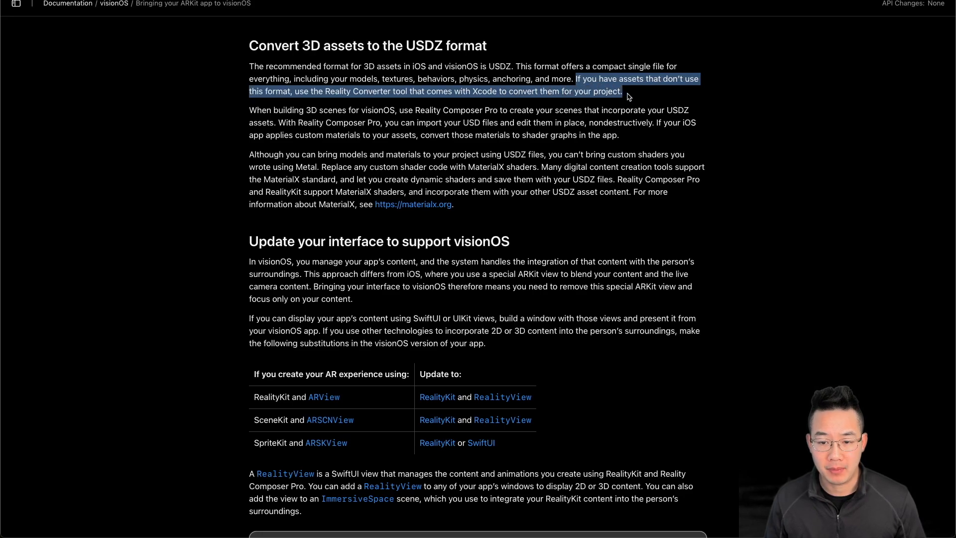
double_click(258, 110)
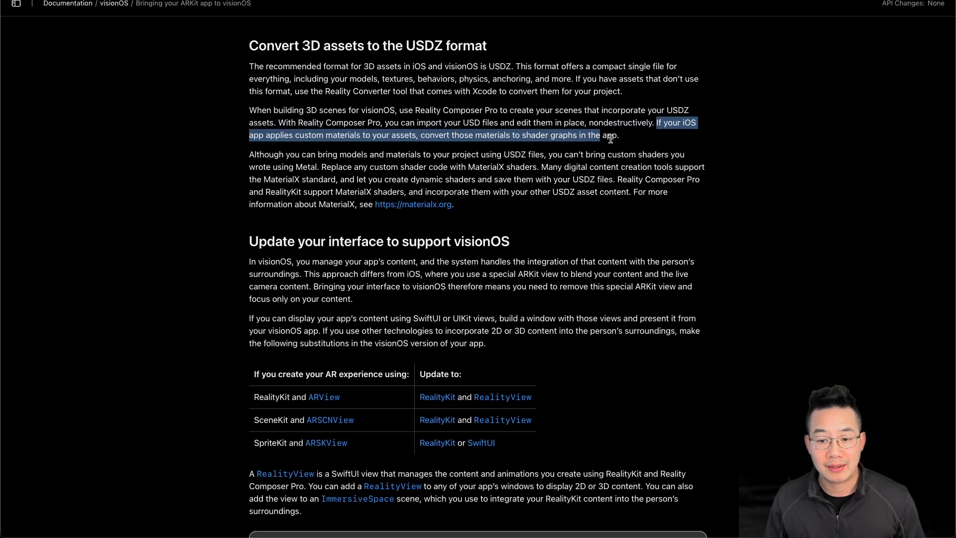
left_click(249, 157)
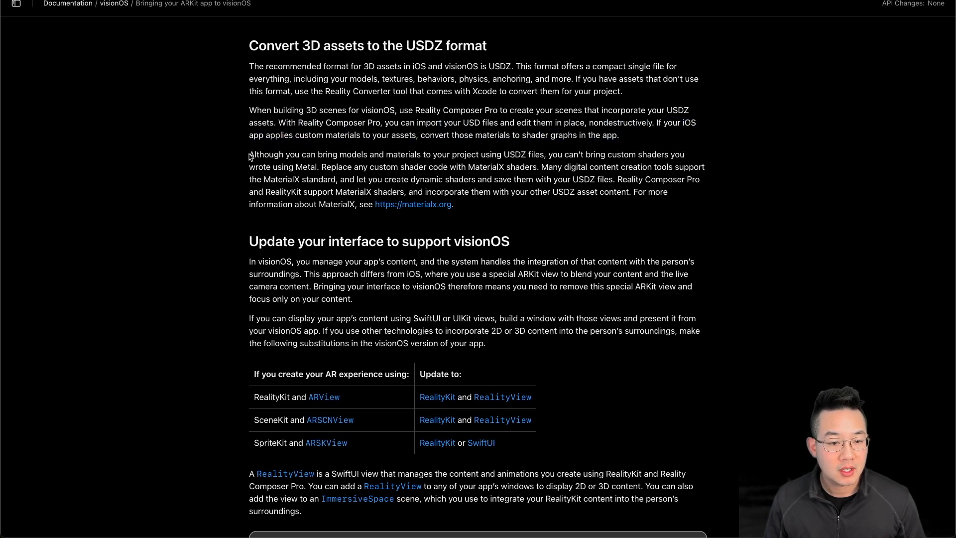
left_click_drag(249, 154, 379, 155)
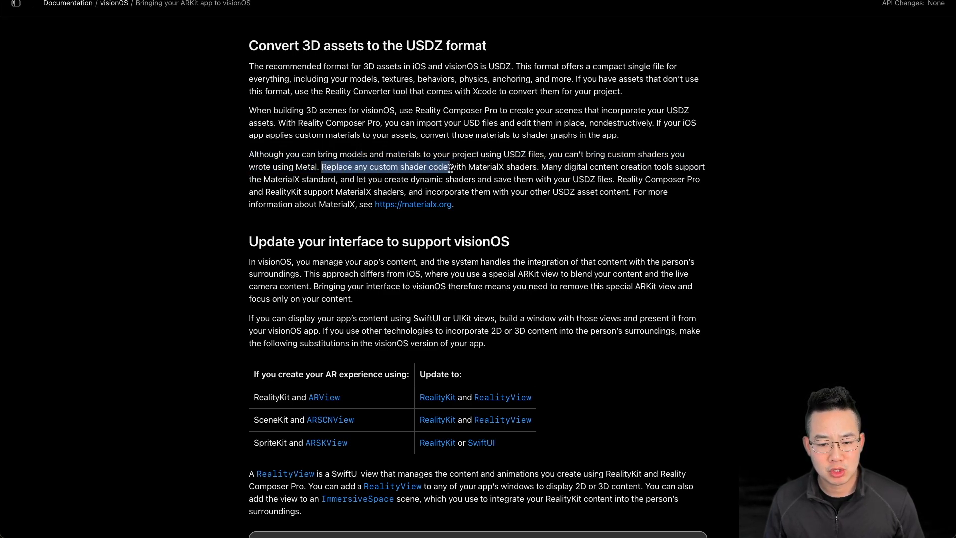
left_click(541, 167)
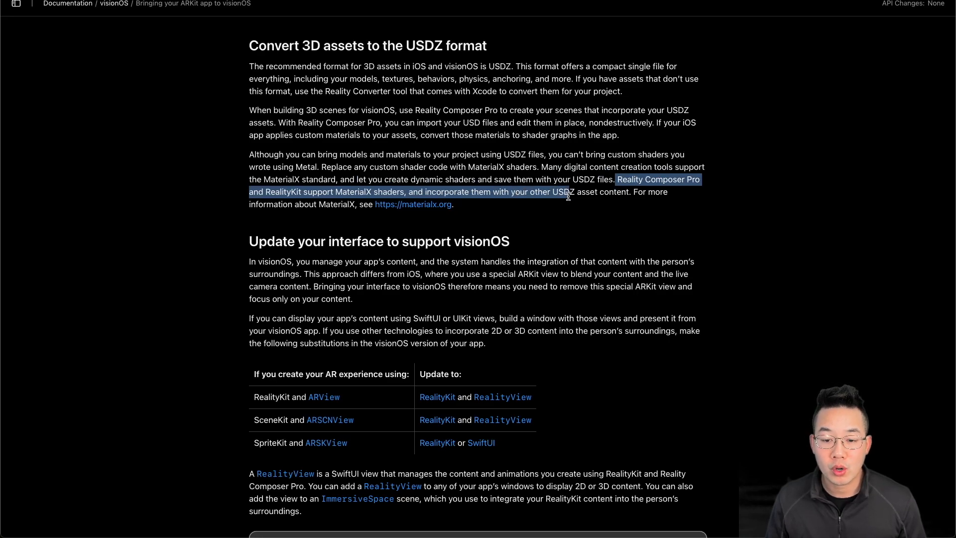
Highlight the MaterialX shader support sentence and its pointer to more MaterialX information.
left_click(628, 200)
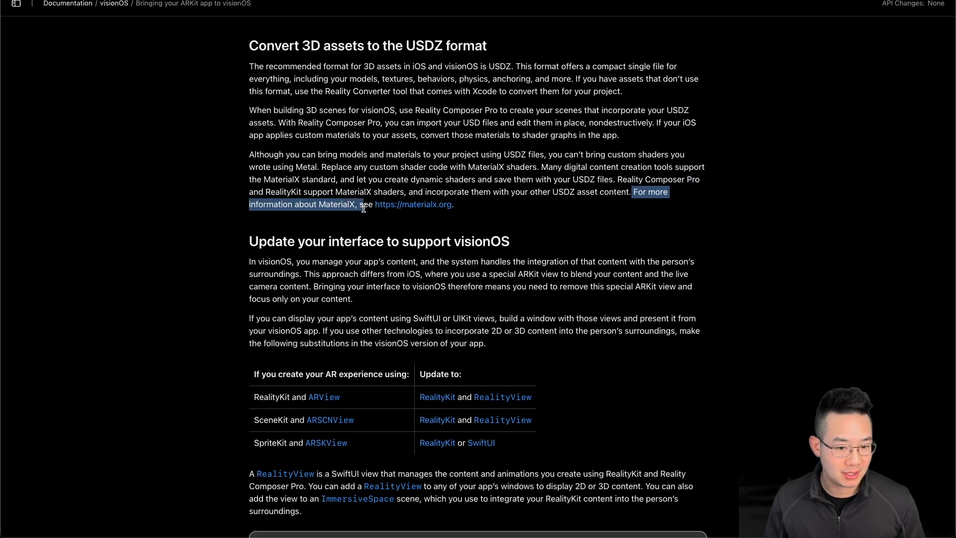
left_click(537, 214)
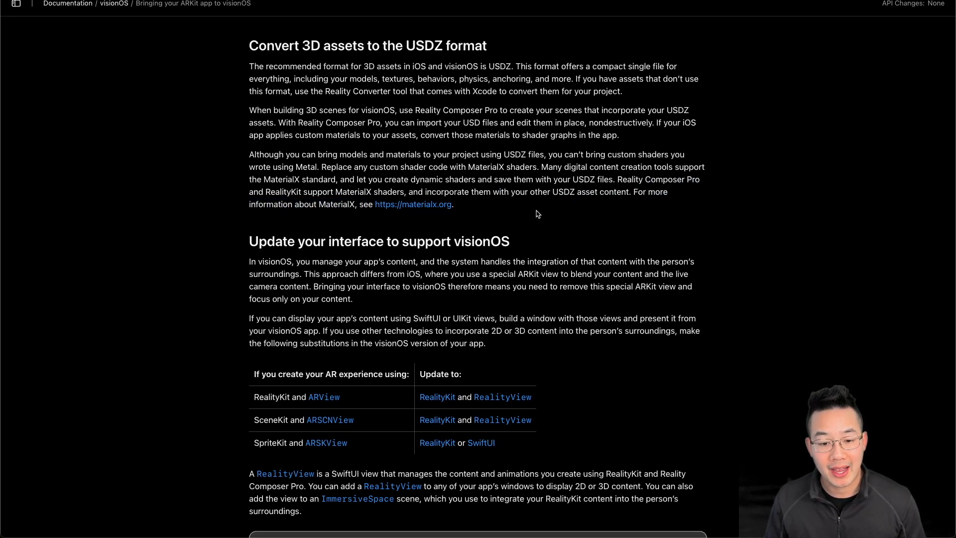
Highlight the sentence about displaying content with SwiftUI views, then read on through the rest of the section.
scroll("down", 3)
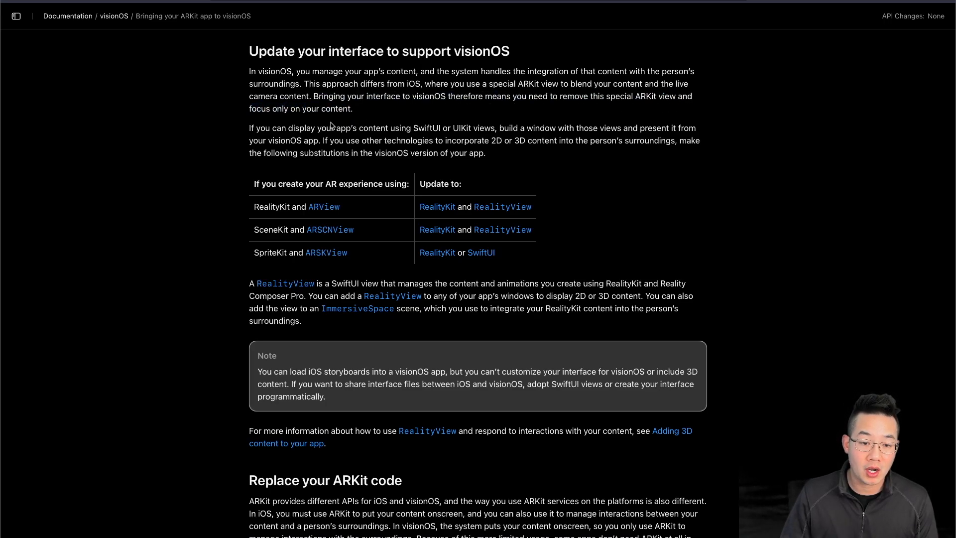
left_click_drag(249, 128, 326, 129)
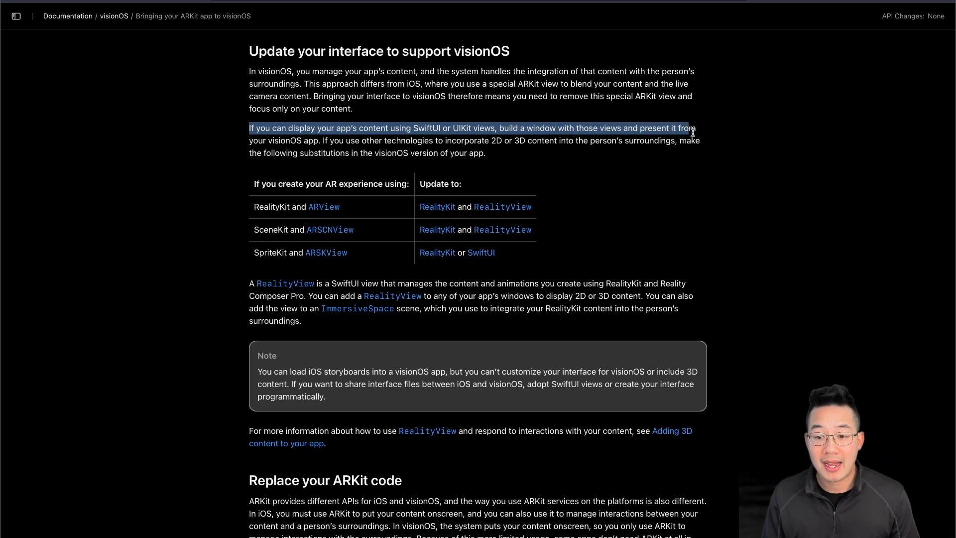
left_click(323, 140)
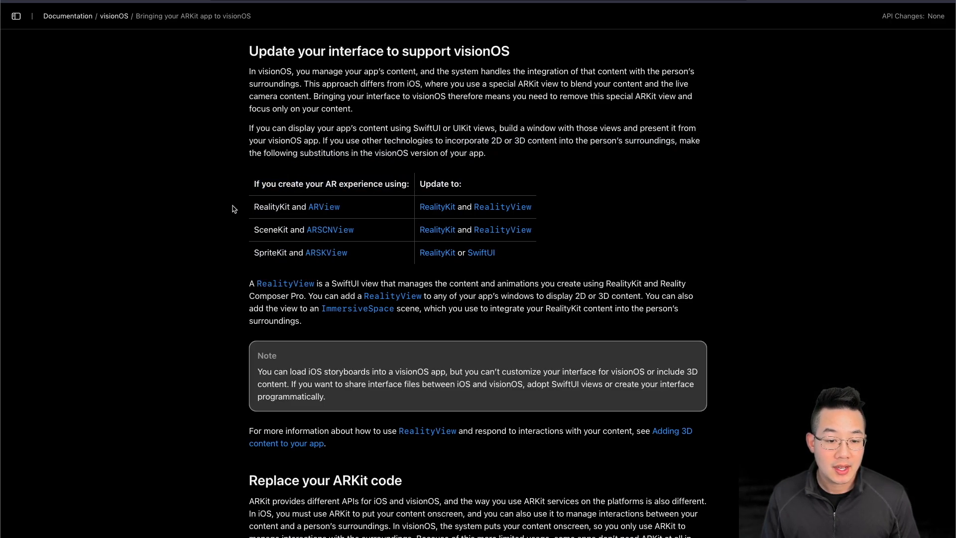
mouse_move(399, 196)
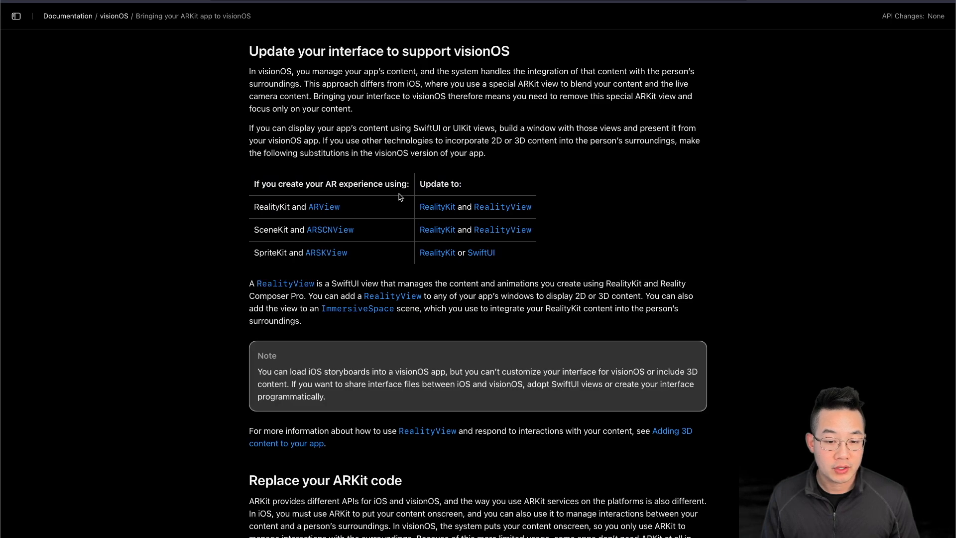
mouse_move(501, 207)
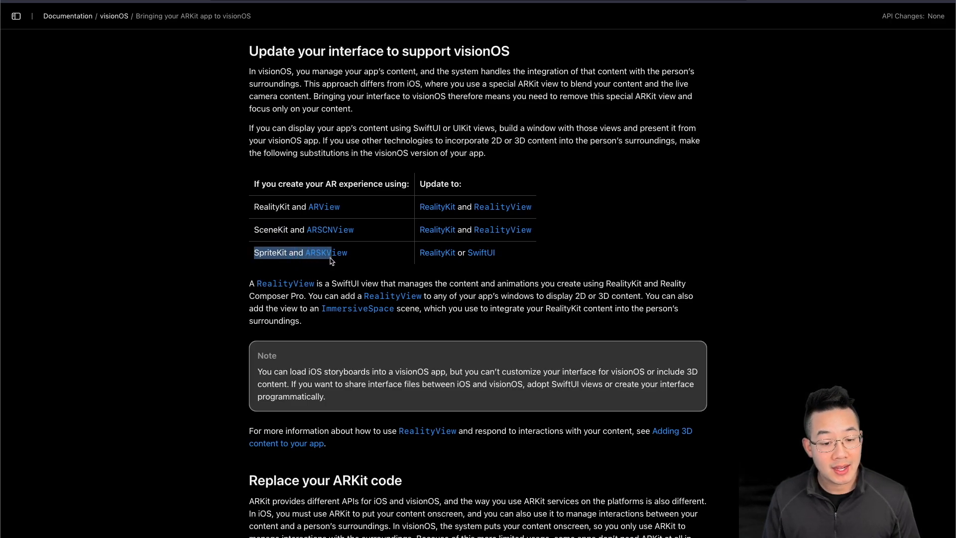
mouse_move(414, 263)
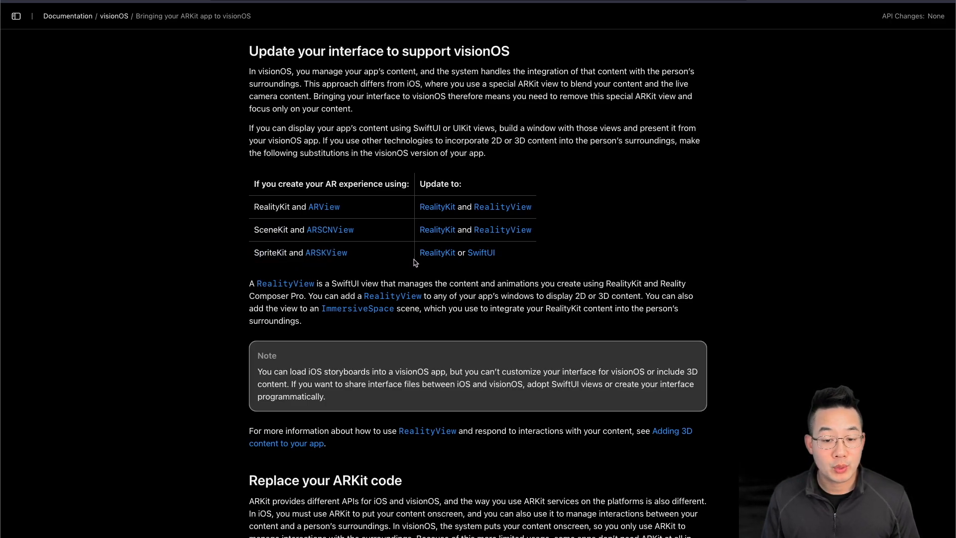
mouse_move(209, 285)
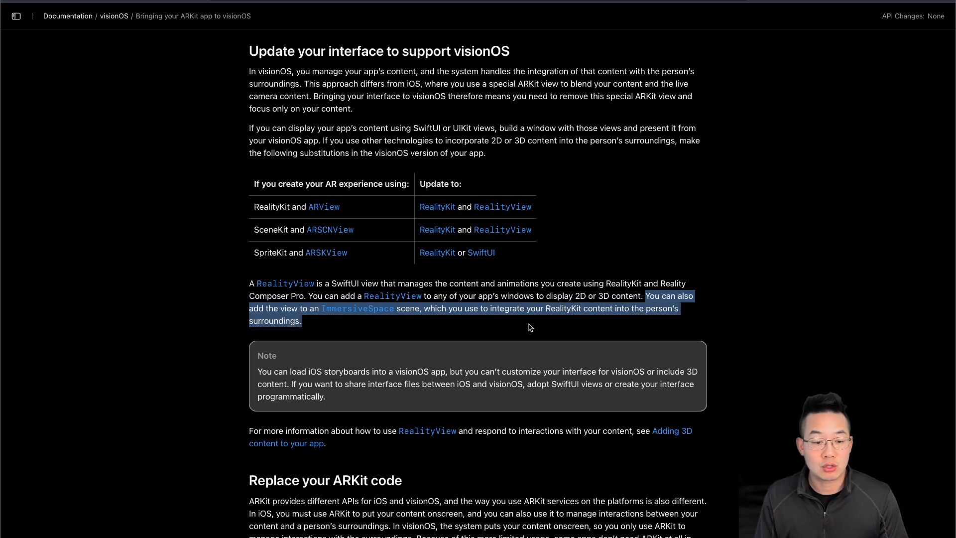
scroll("down", 3)
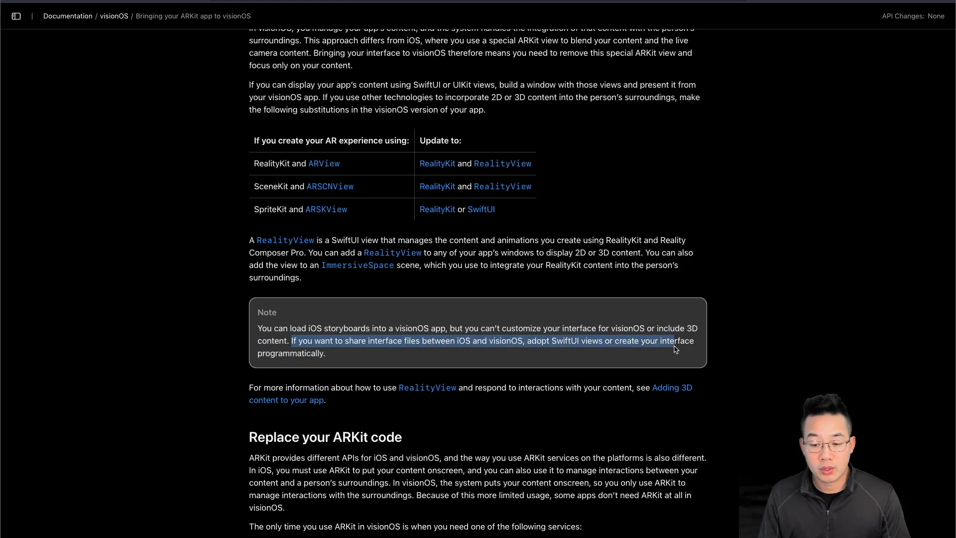
scroll("down", 3)
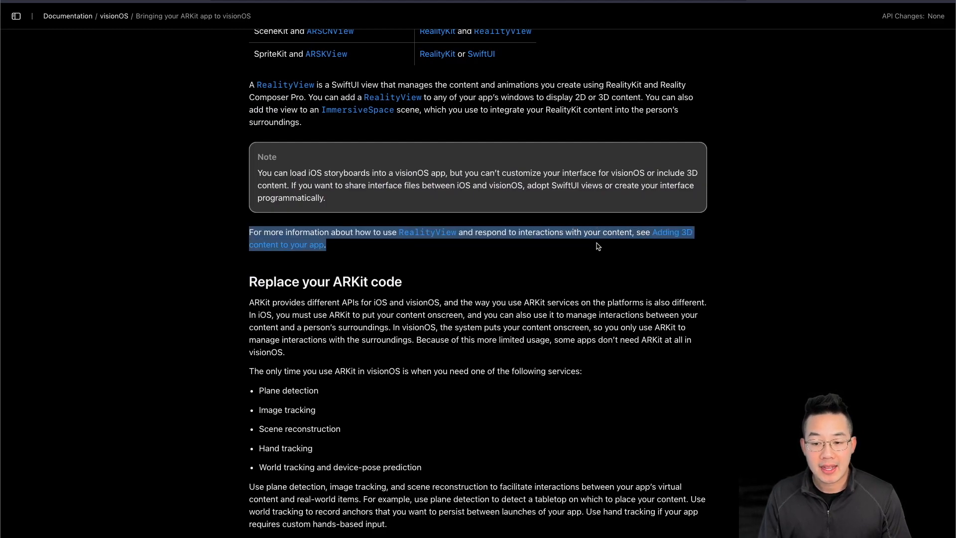
mouse_move(732, 247)
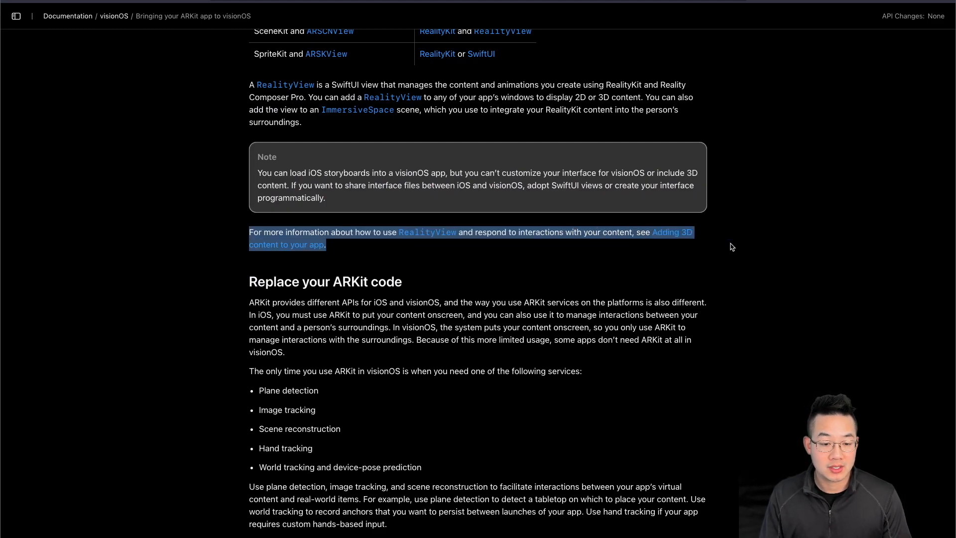
Read into 'Replace your ARKit code', highlighting then clearing the world tracking anchors sentence.
scroll("down", 3)
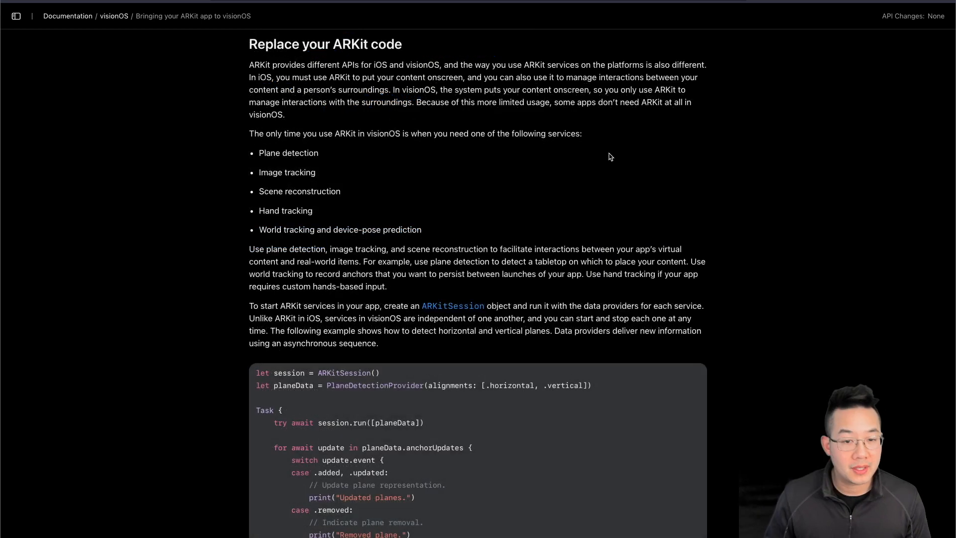
mouse_move(249, 66)
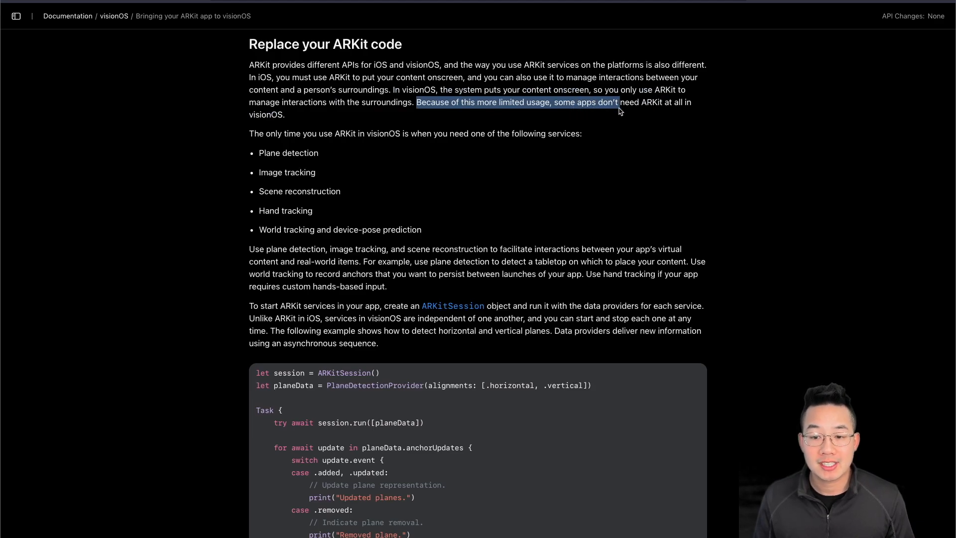
mouse_move(652, 115)
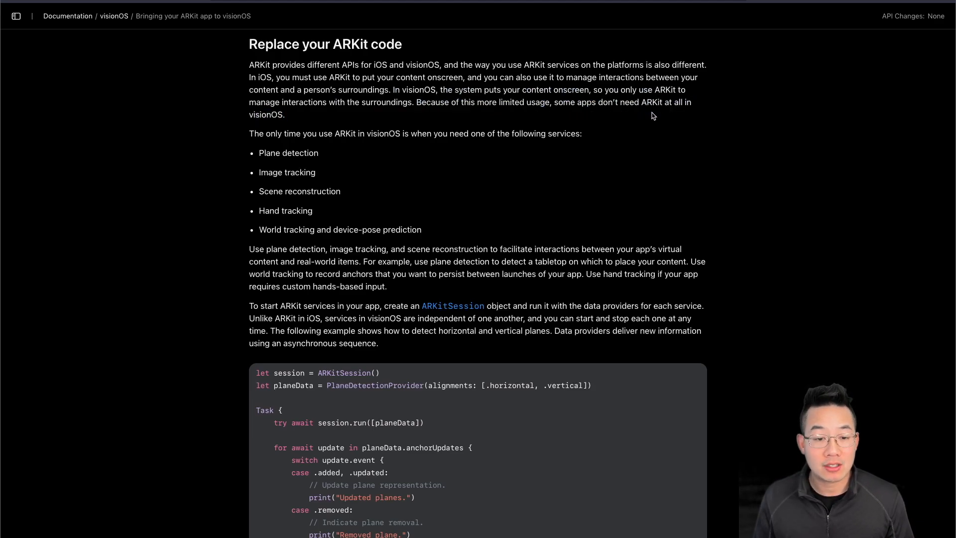
mouse_move(249, 133)
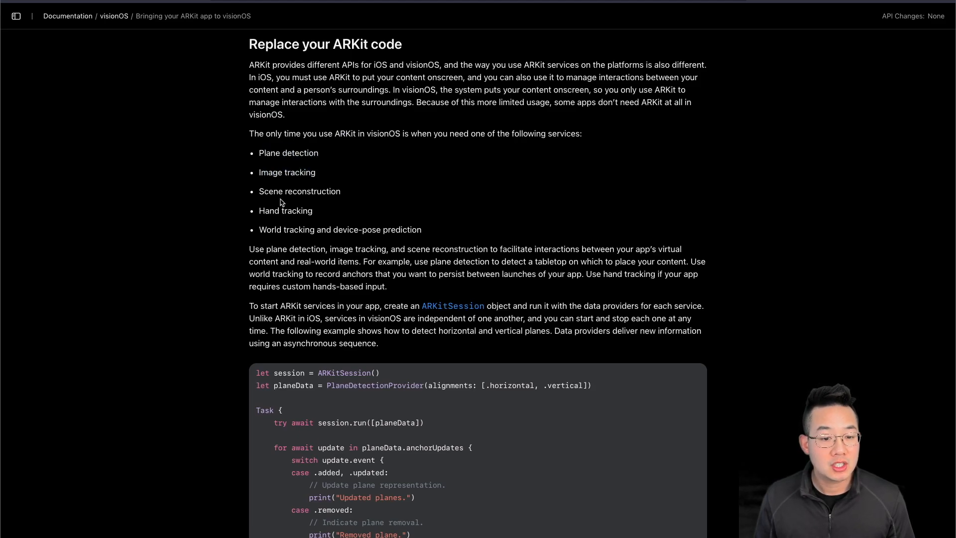
mouse_move(275, 224)
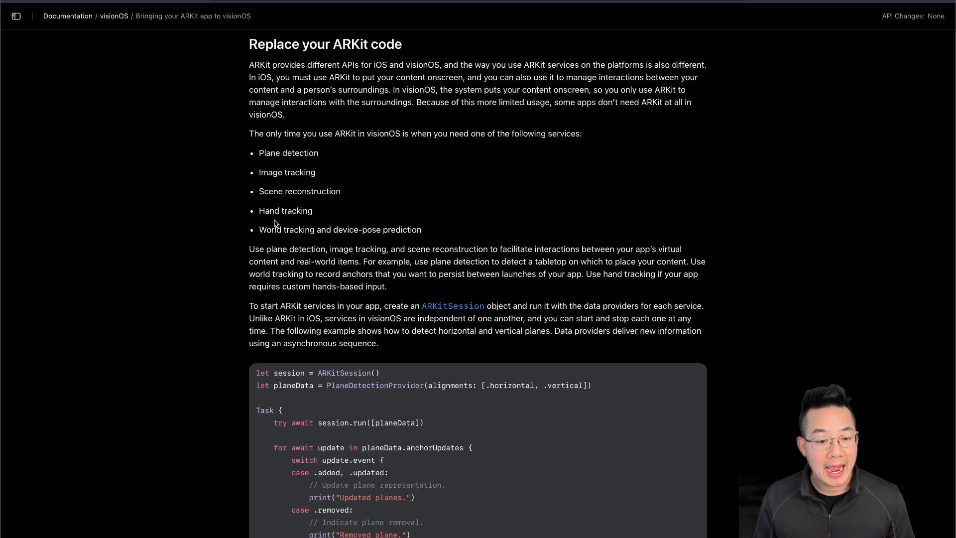
mouse_move(306, 245)
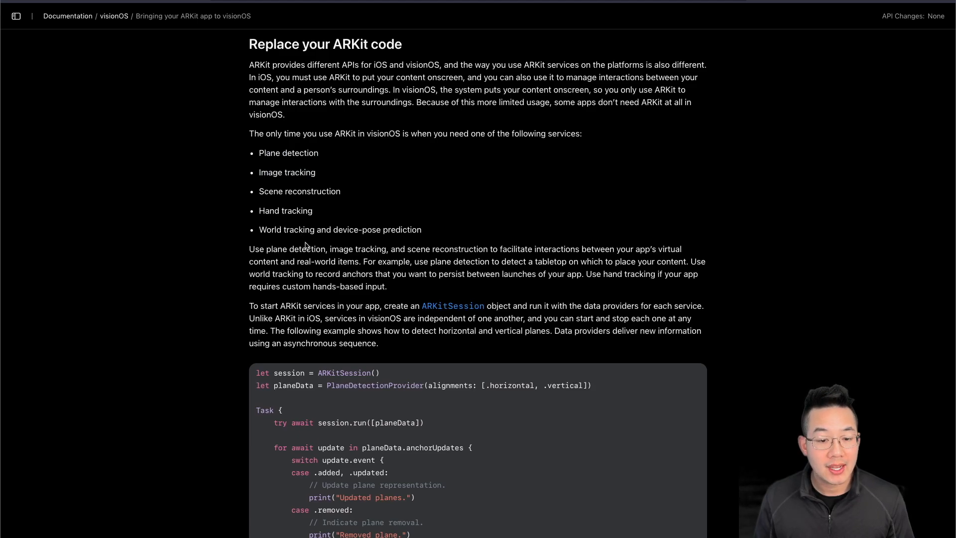
scroll("down", 3)
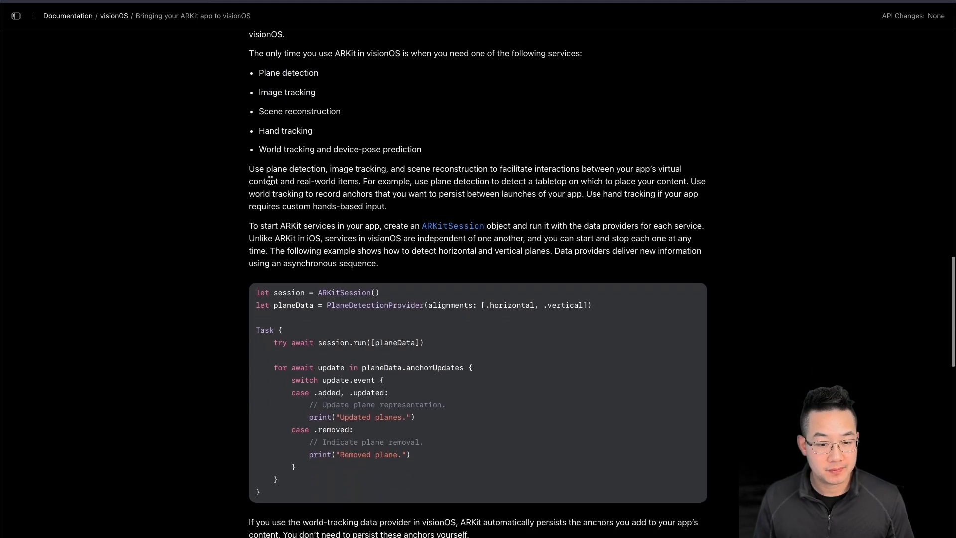
left_click_drag(249, 169, 331, 169)
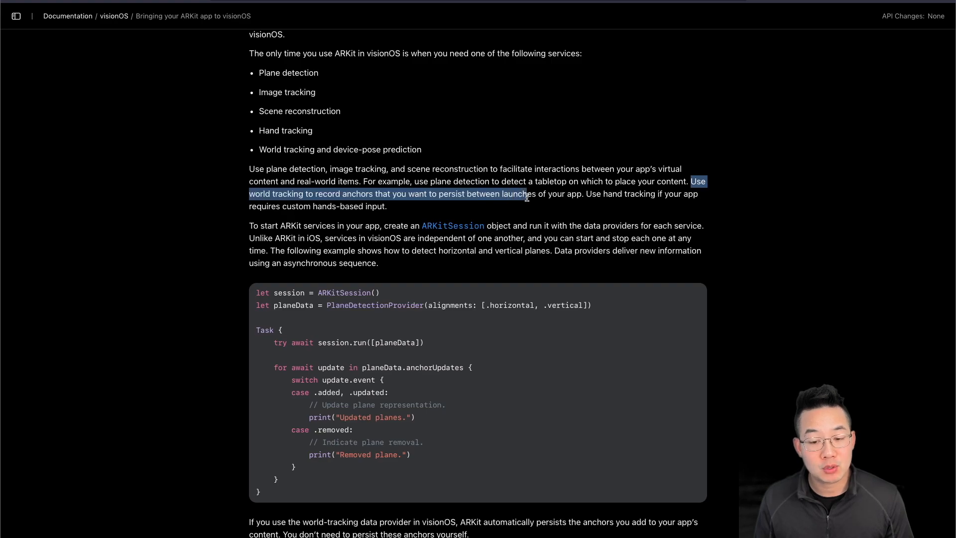
left_click(589, 194)
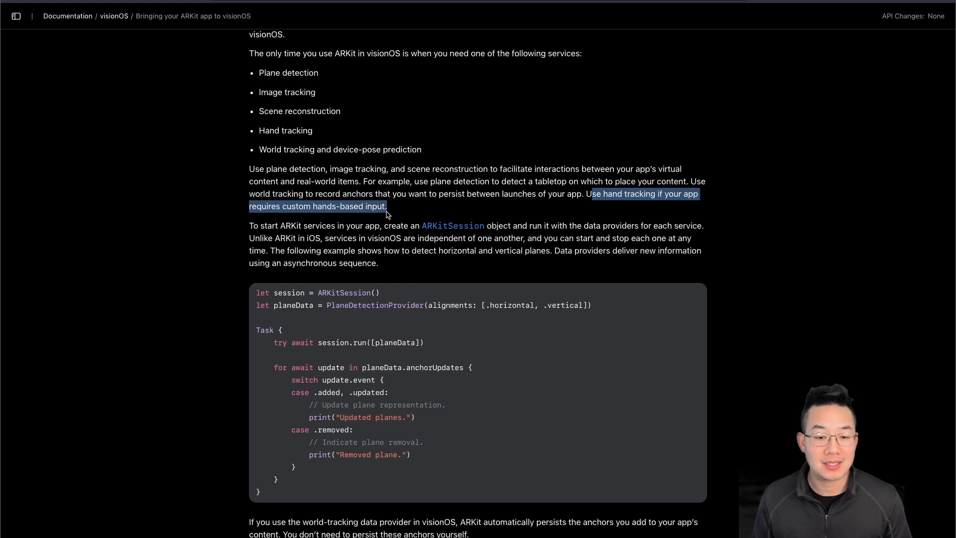
scroll("down", 3)
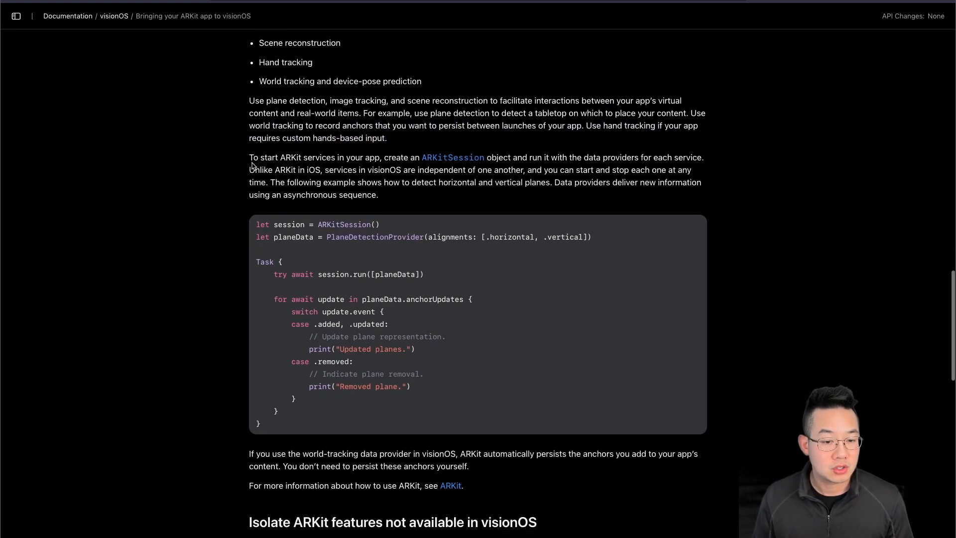
Highlight the 'To start ARKit services…' sentence, clear it, and continue to the code sample.
left_click_drag(249, 157, 370, 157)
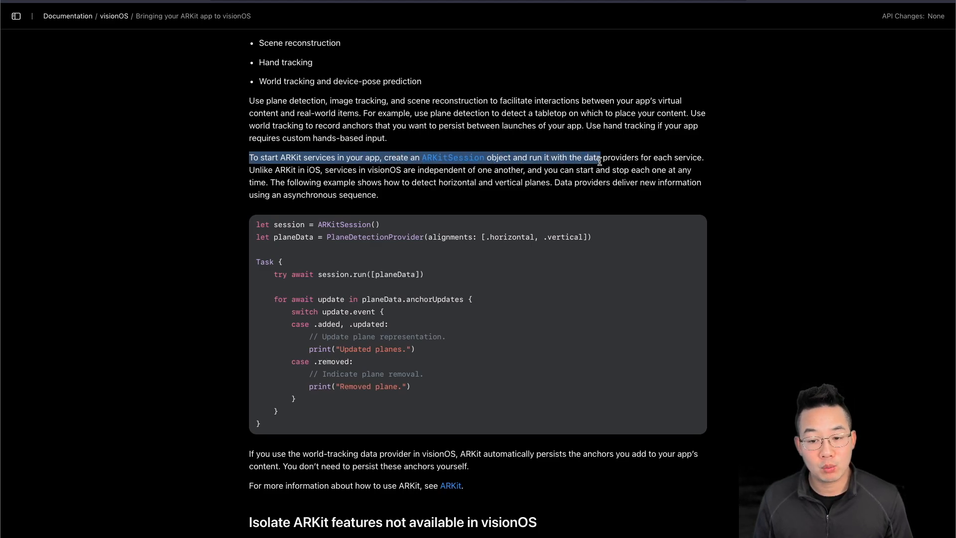
left_click(700, 166)
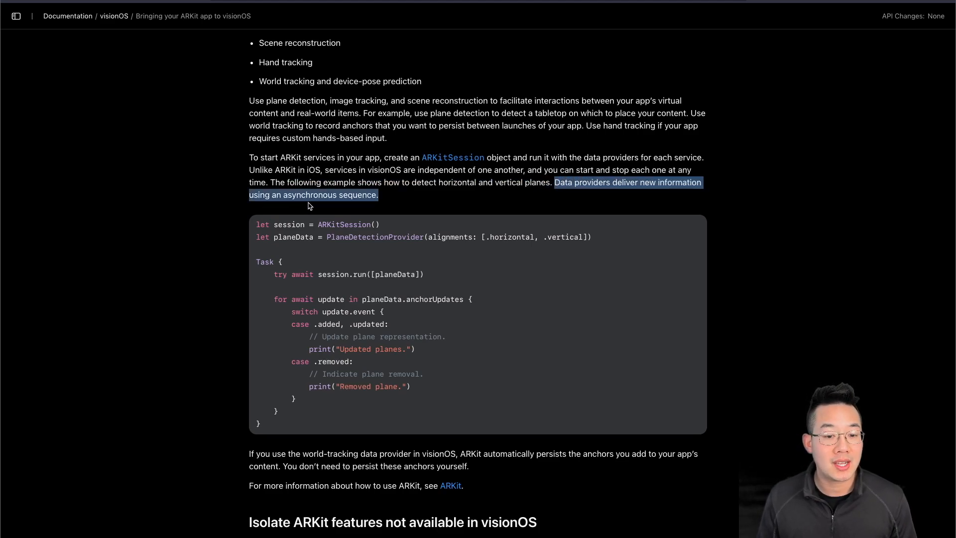
scroll("down", 3)
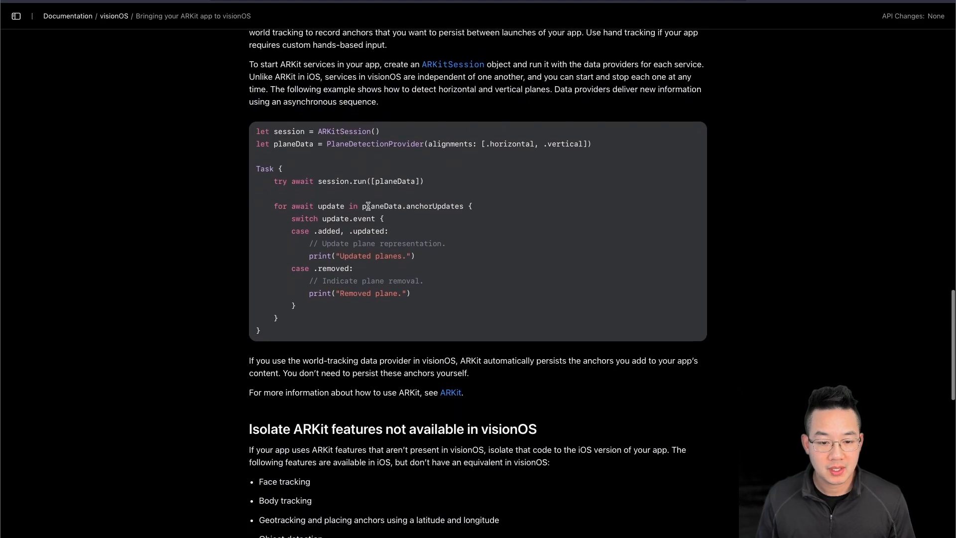
Highlight the session run and update loop lines in the plane-detection sample, clearing earlier code highlights.
scroll("up", 3)
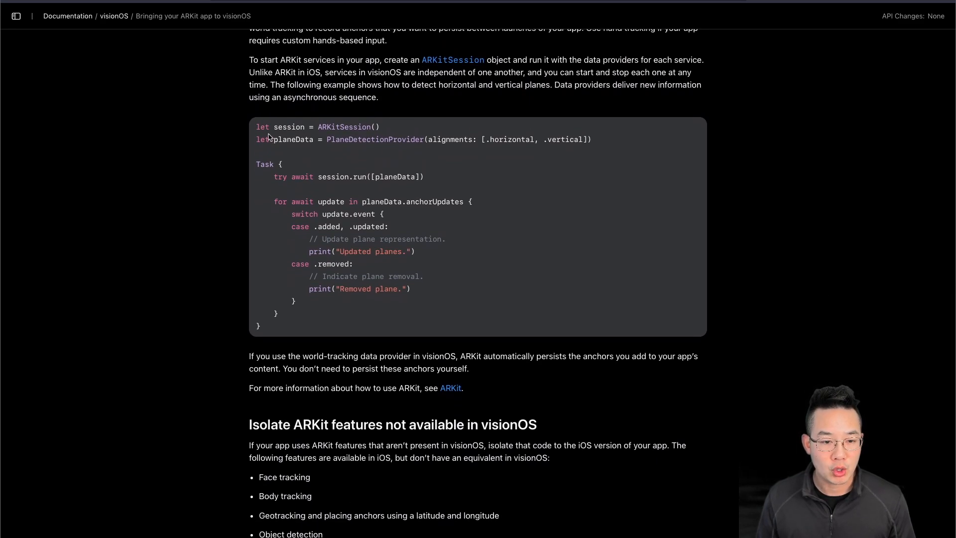
mouse_move(390, 133)
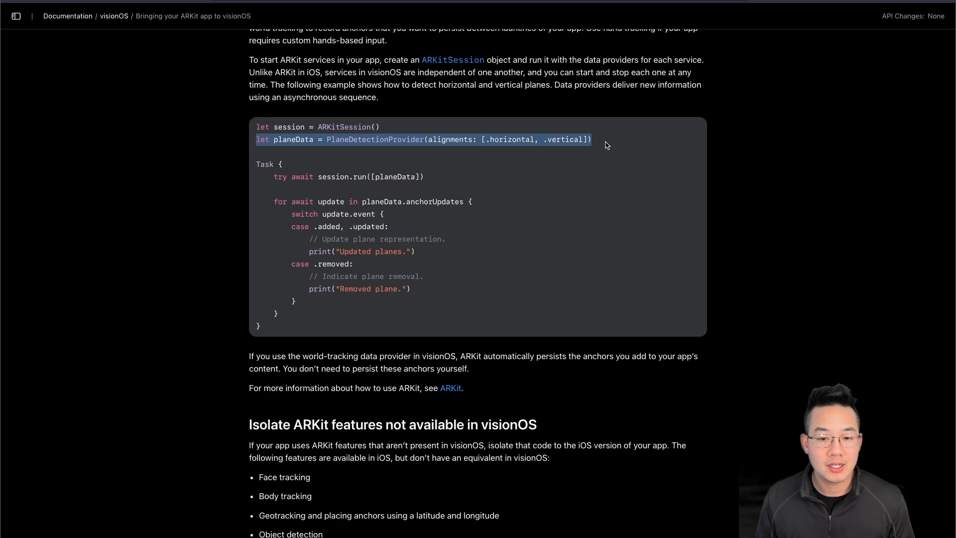
left_click(298, 153)
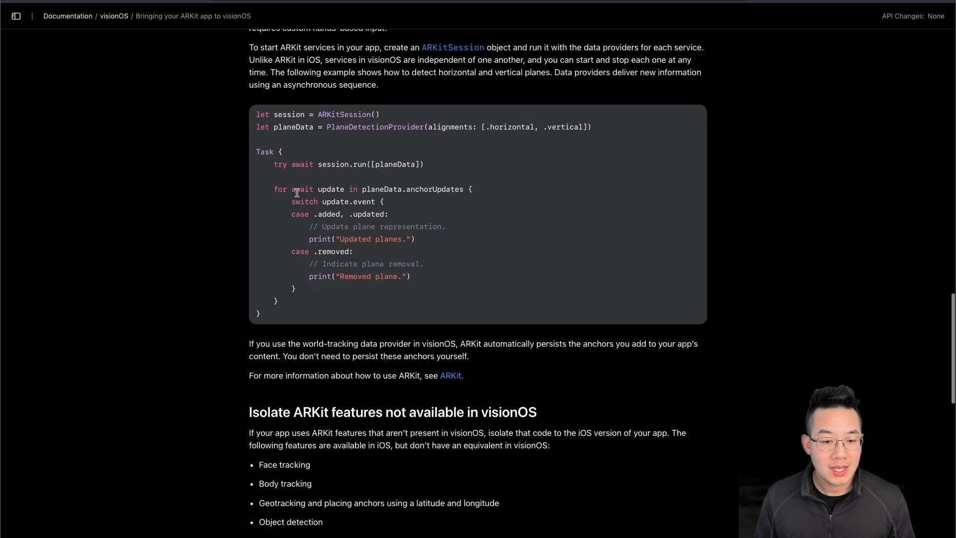
scroll("down", 3)
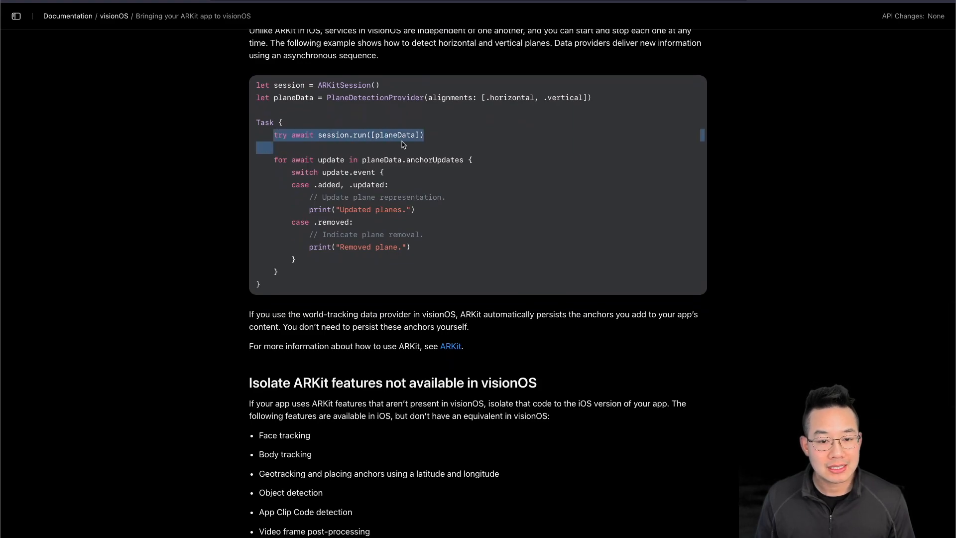
mouse_move(431, 144)
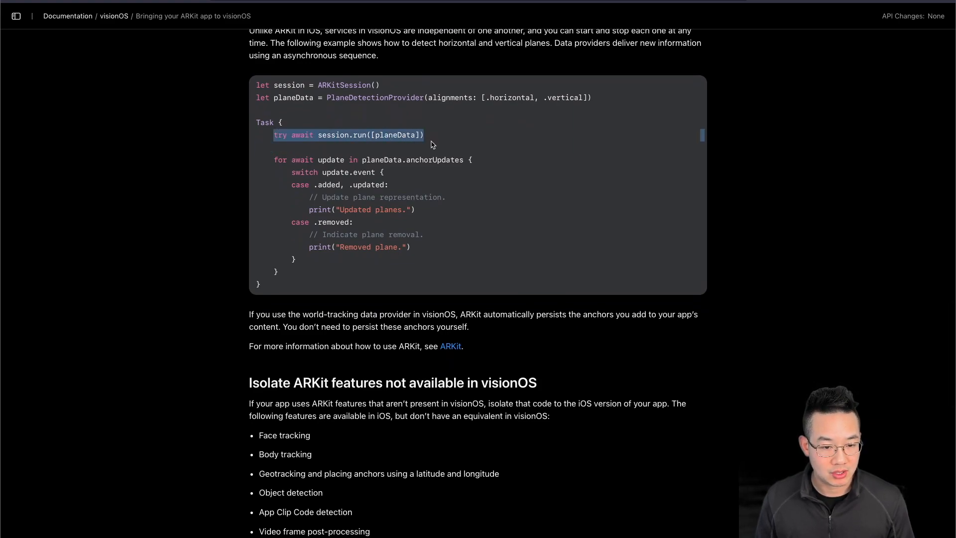
left_click_drag(423, 134, 357, 159)
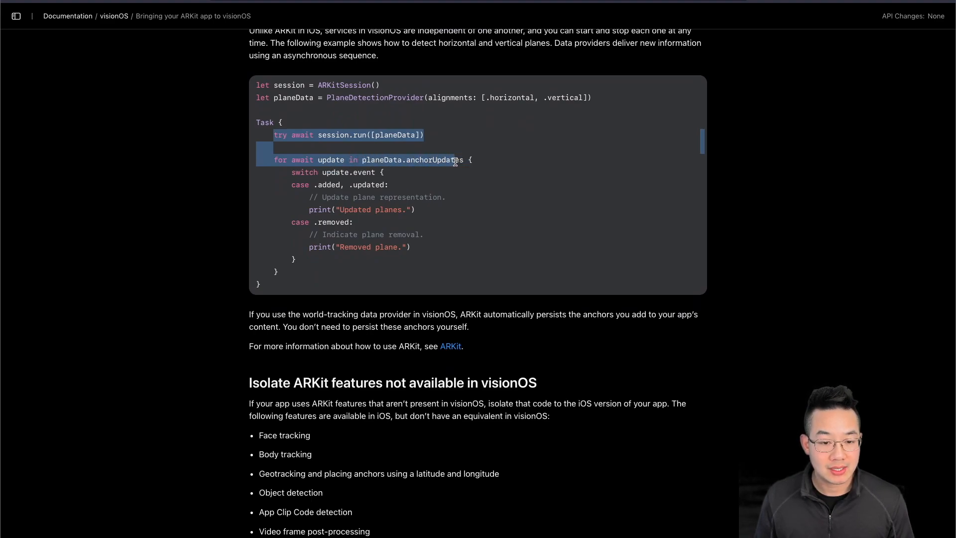
left_click(425, 204)
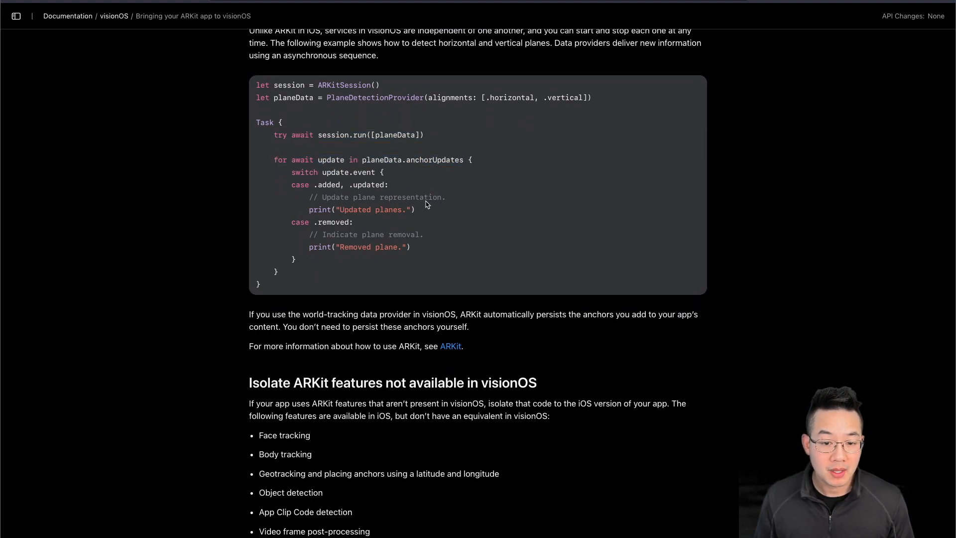
mouse_move(435, 173)
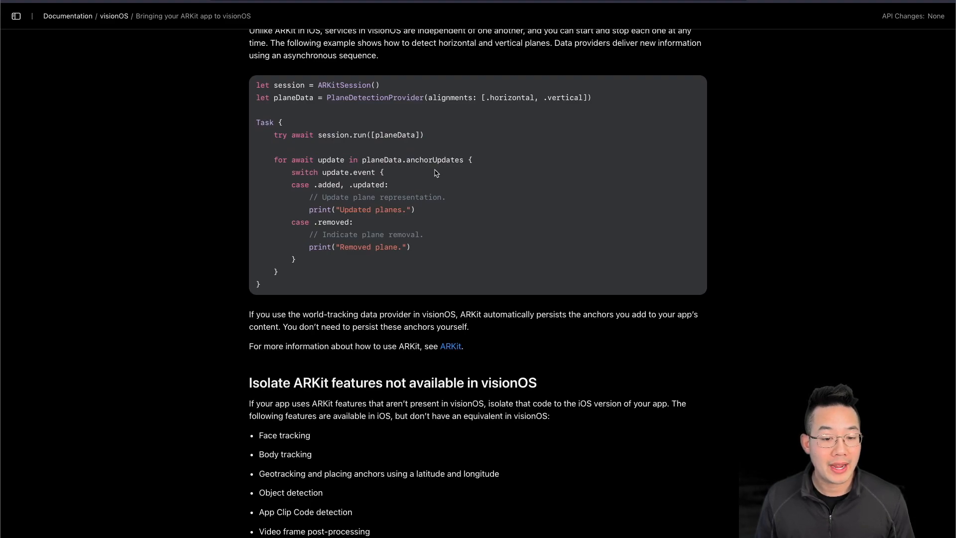
mouse_move(300, 181)
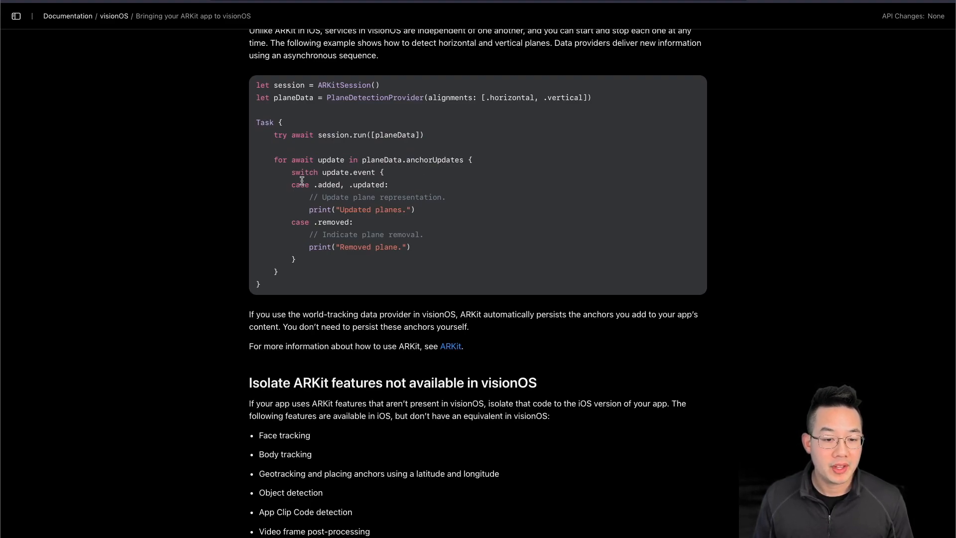
mouse_move(375, 184)
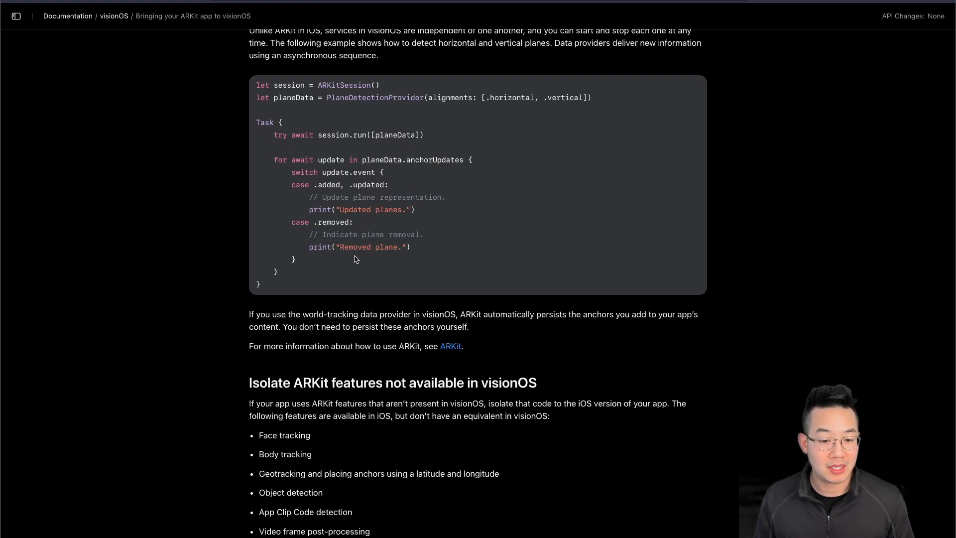
Clear the persisted-anchors sentence highlight and read on to the unavailable ARKit features section.
scroll("down", 3)
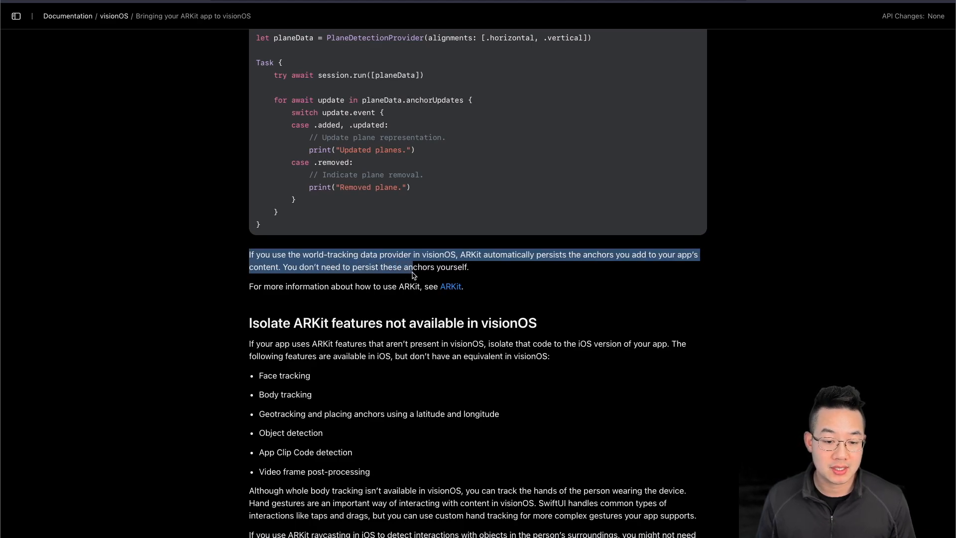
left_click(231, 296)
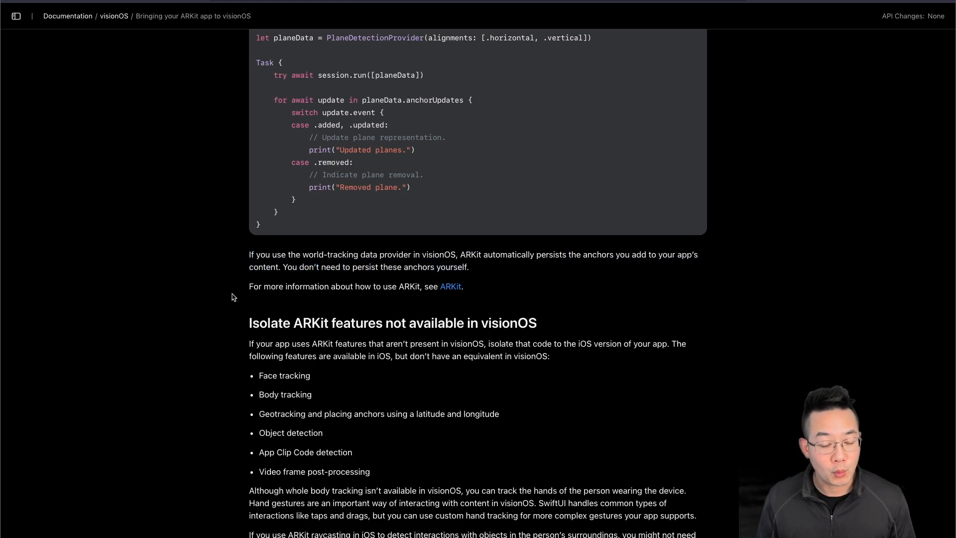
mouse_move(513, 299)
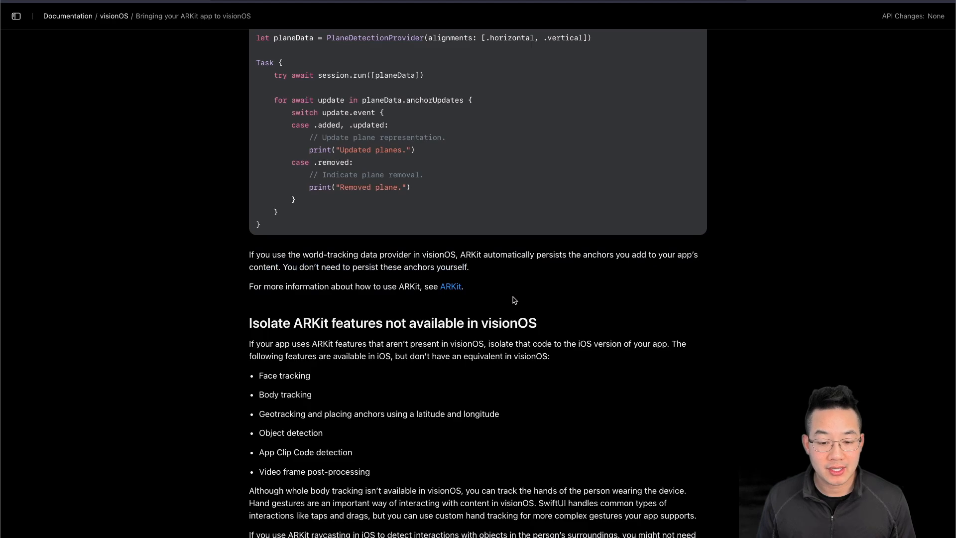
scroll("down", 3)
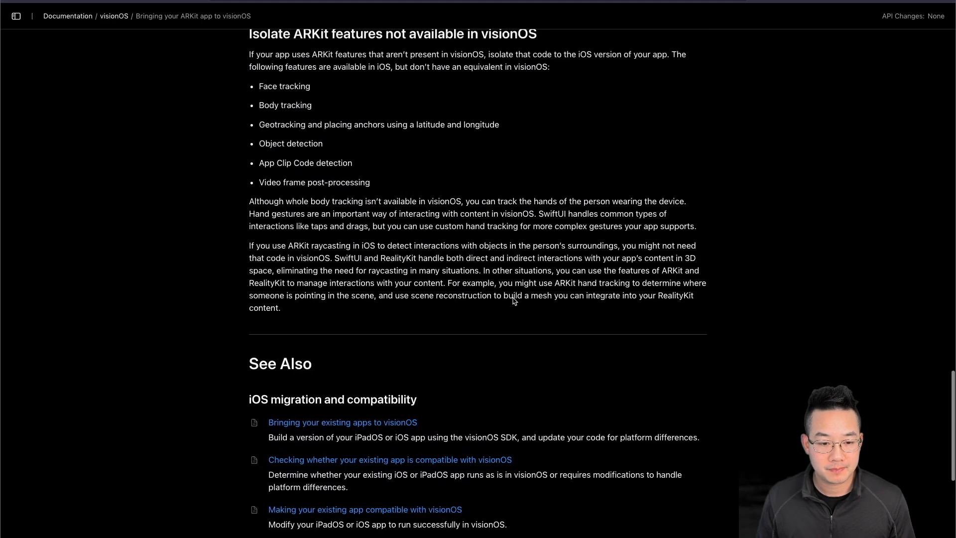
scroll("up", 3)
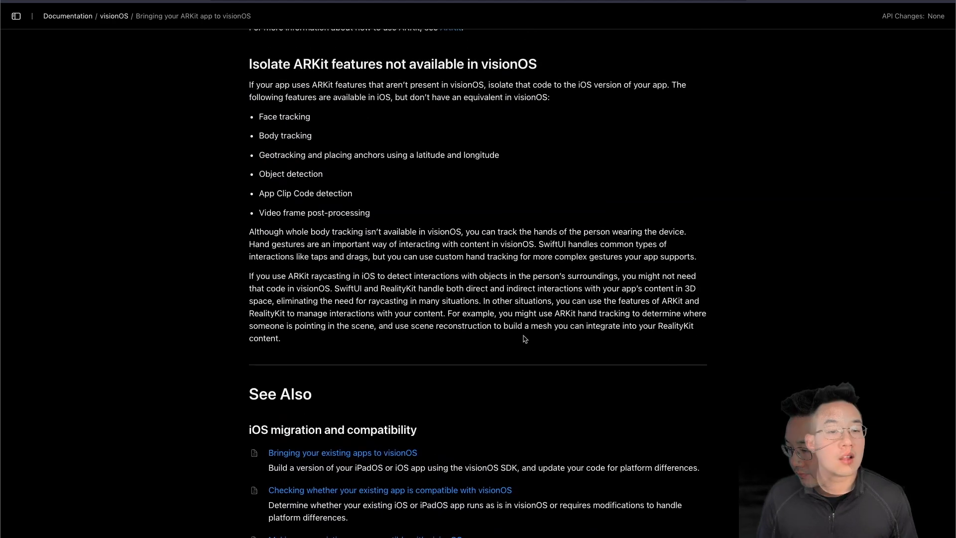
mouse_move(243, 68)
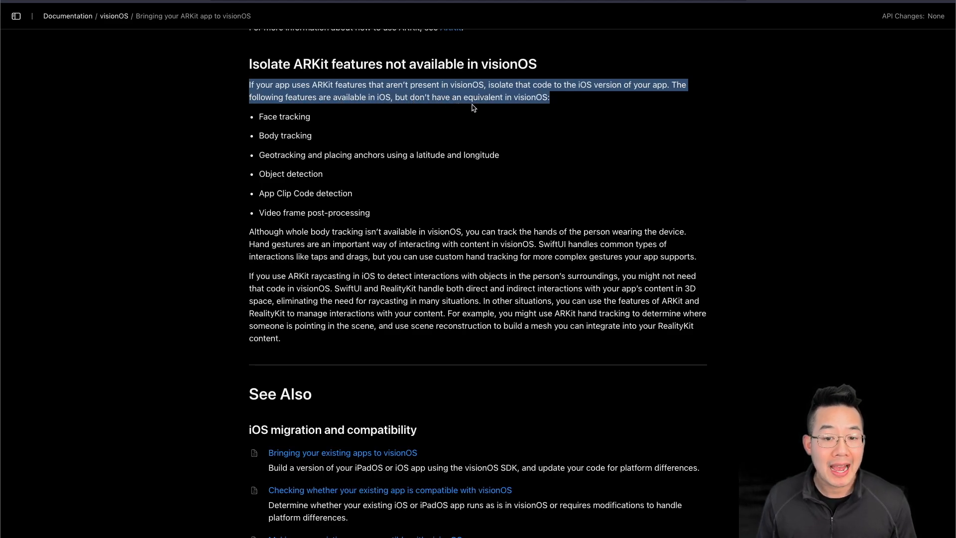
left_click(366, 119)
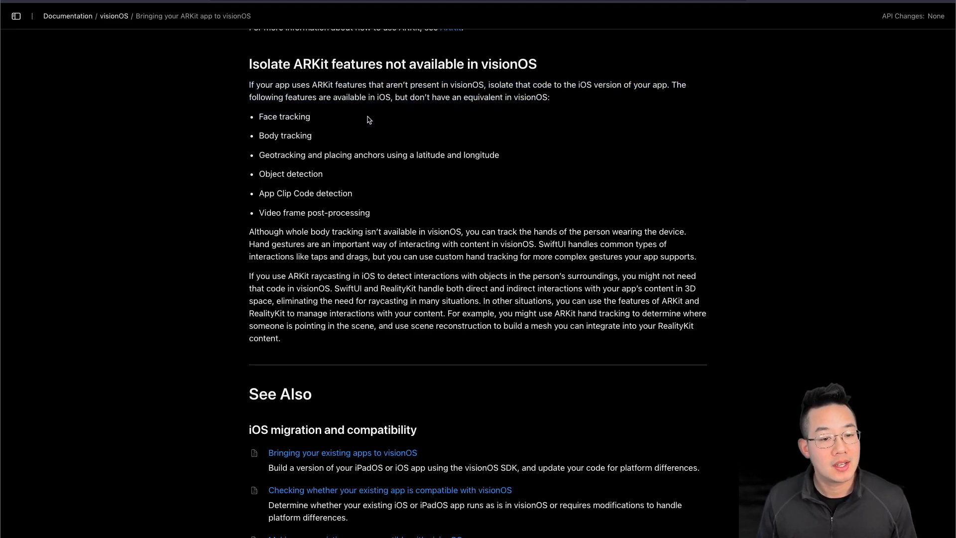
mouse_move(244, 162)
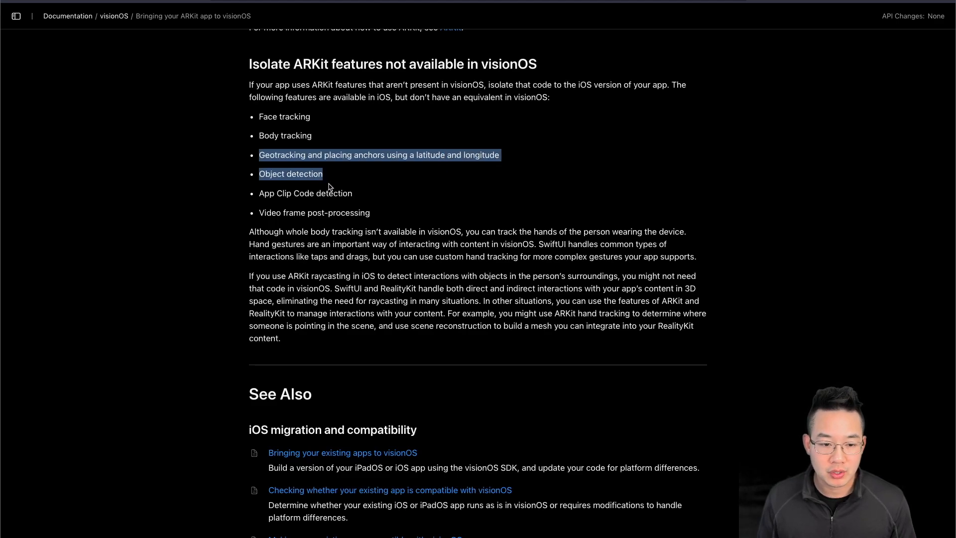
left_click(263, 188)
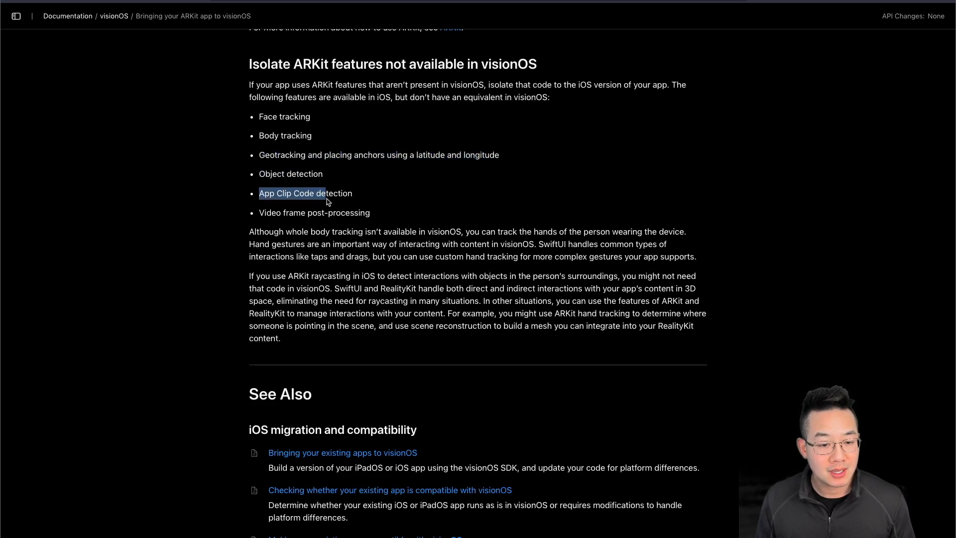
mouse_move(245, 225)
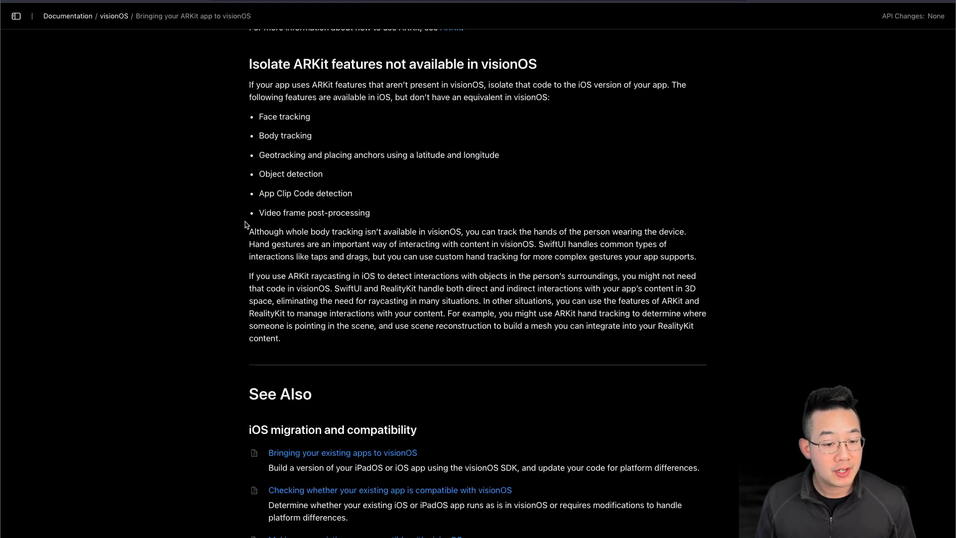
mouse_move(252, 227)
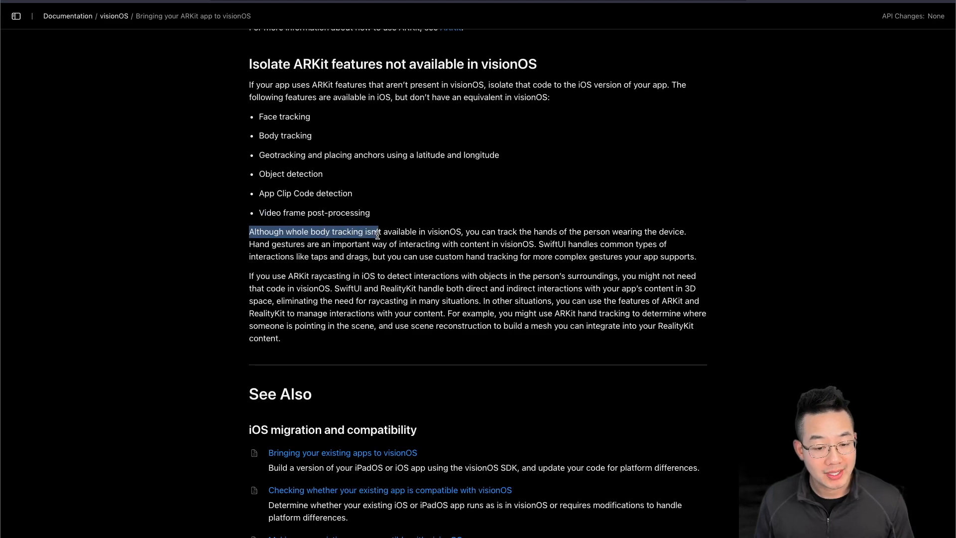
left_click(476, 233)
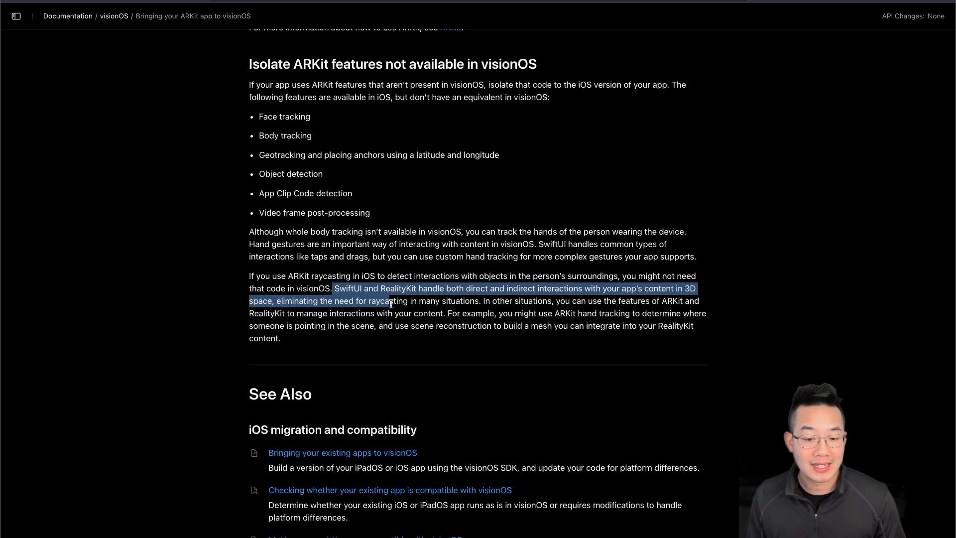
left_click(488, 300)
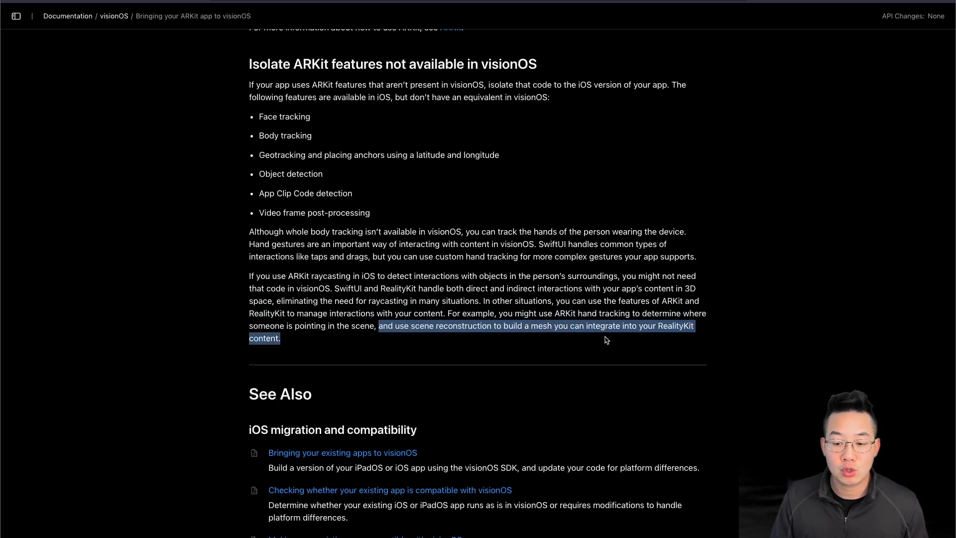
left_click(606, 339)
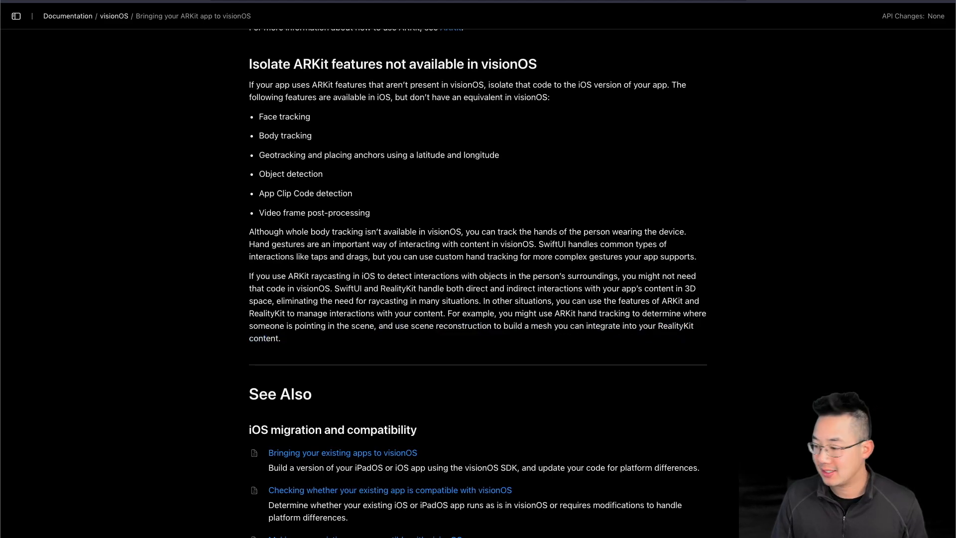
Reach the article's end and toggle open the visionOS navigation sidebar beside it.
scroll("down", 3)
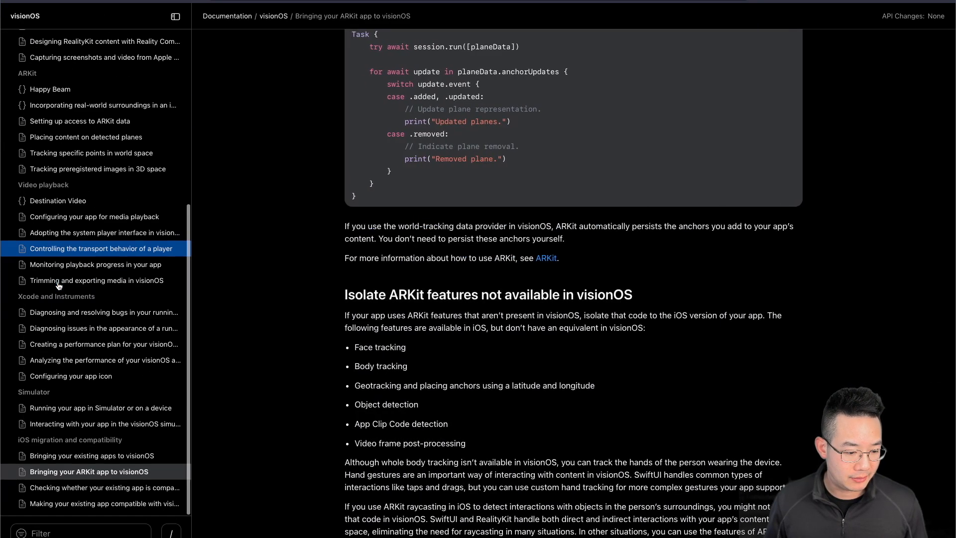
scroll("down", 3)
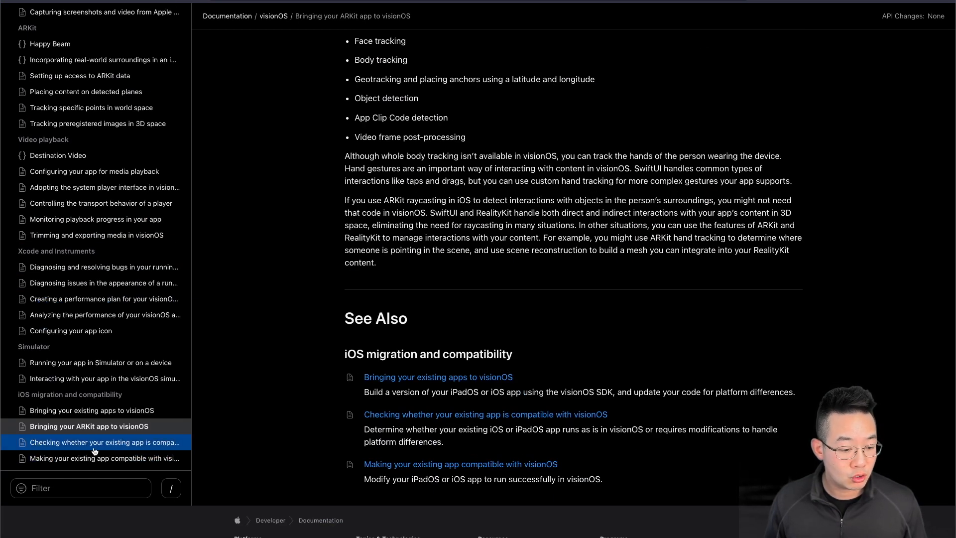
left_click(107, 458)
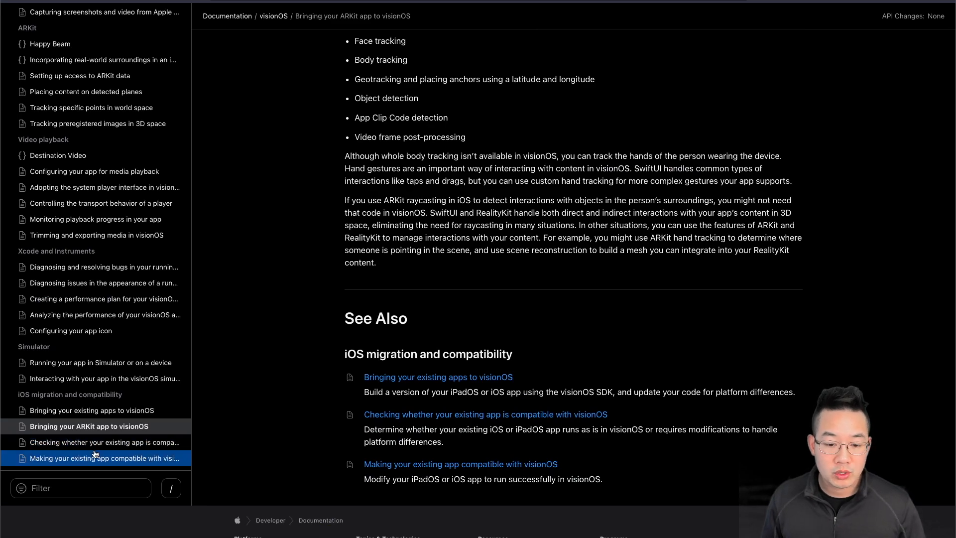
left_click(101, 442)
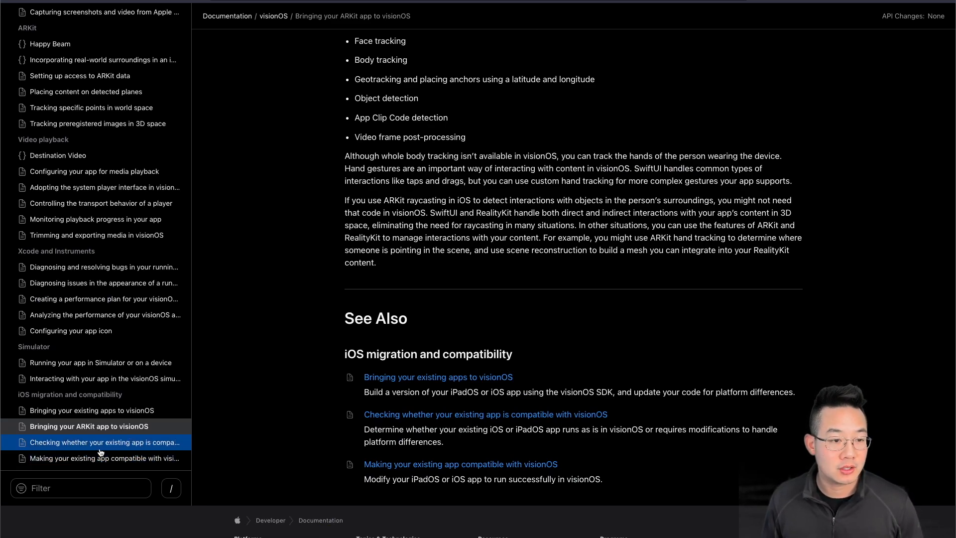